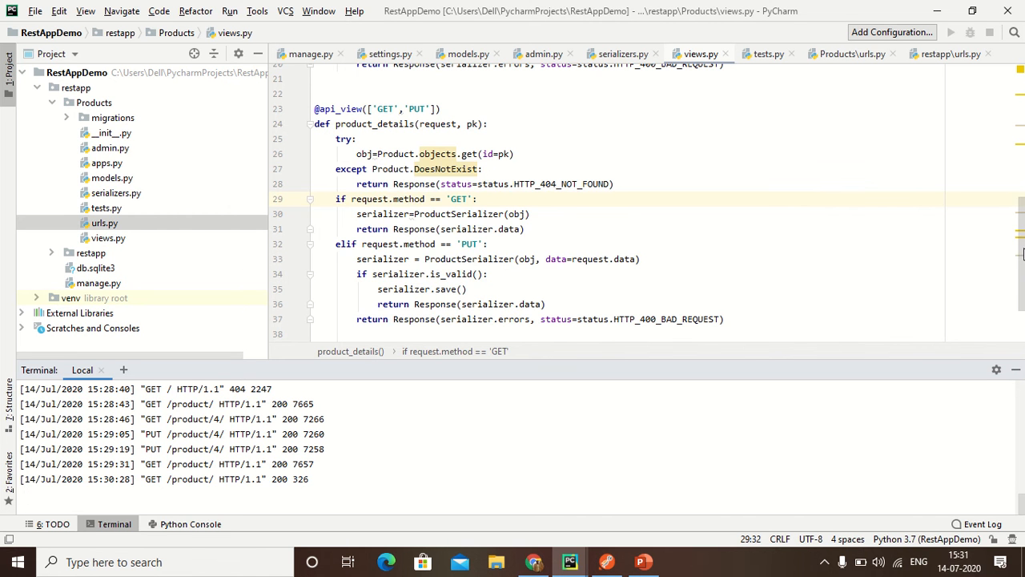
Open restapp/settings.py to show rest_framework and Products in INSTALLED_APPS, then collapse restapp.
{"action": "scroll", "scroll_direction": "up", "scroll_amount": 3}
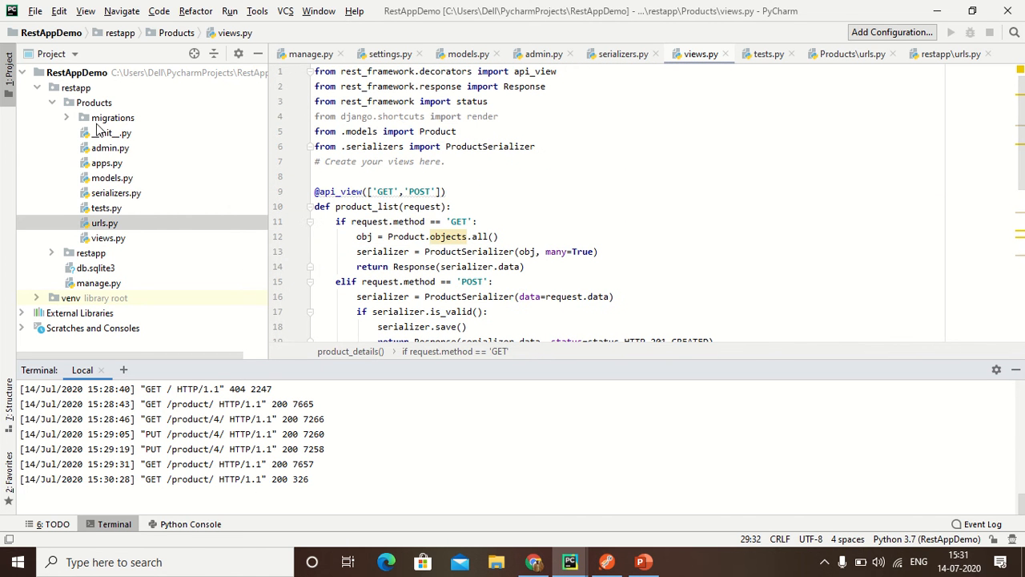
{"action": "left_click", "coordinate": [67, 103]}
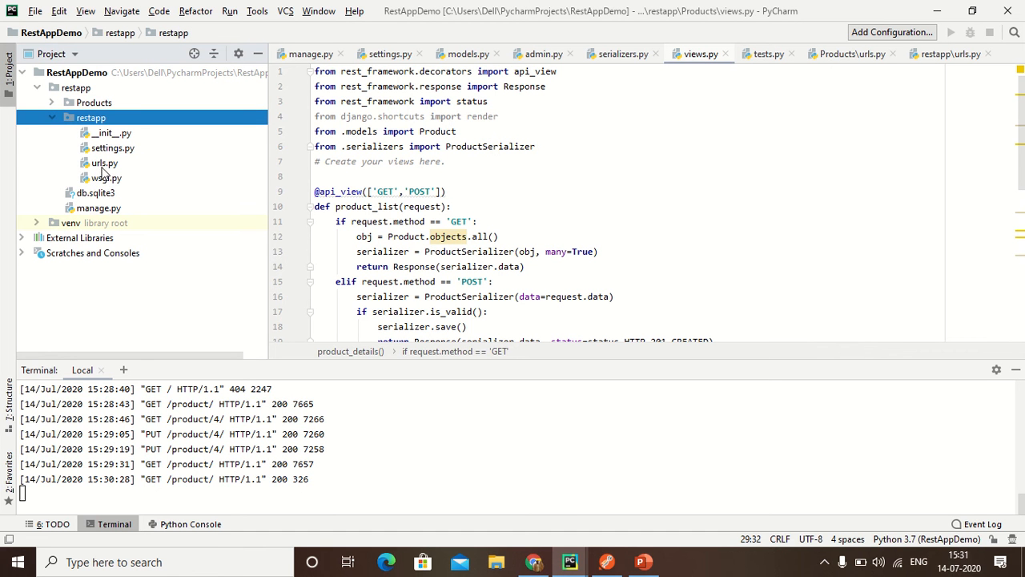
{"action": "left_click", "coordinate": [112, 148]}
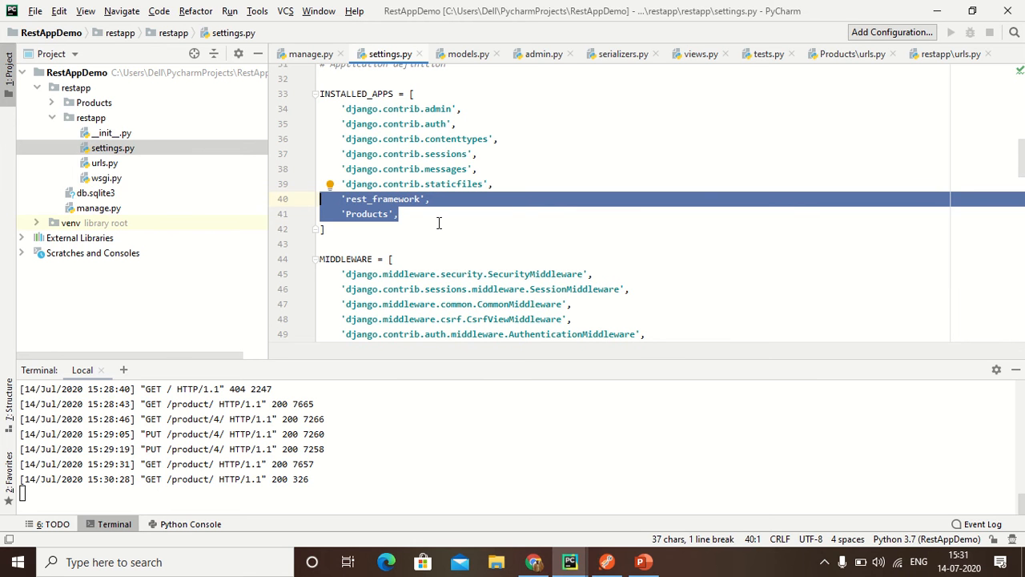
{"action": "left_click", "coordinate": [328, 229]}
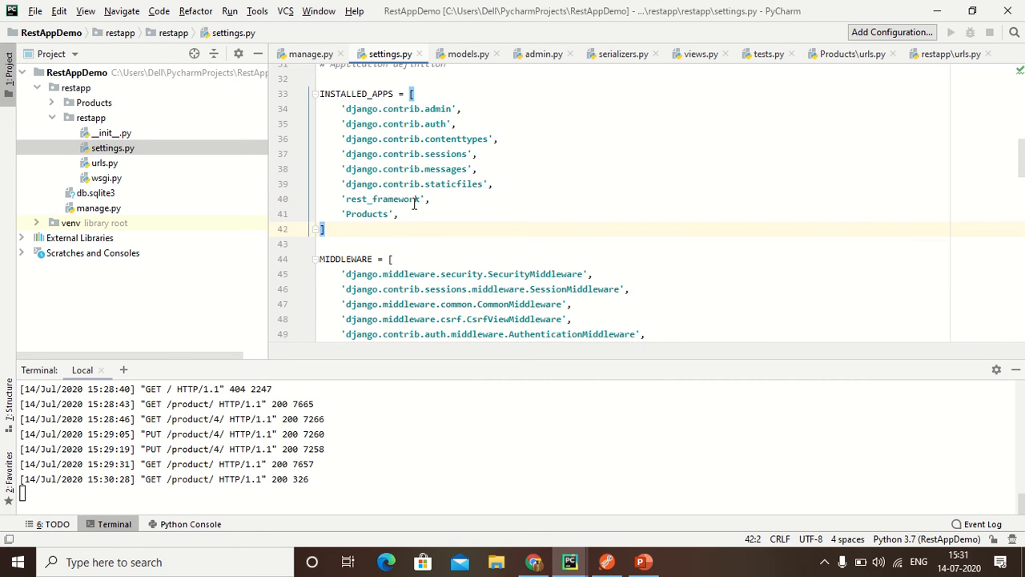
{"action": "mouse_move", "coordinate": [394, 215]}
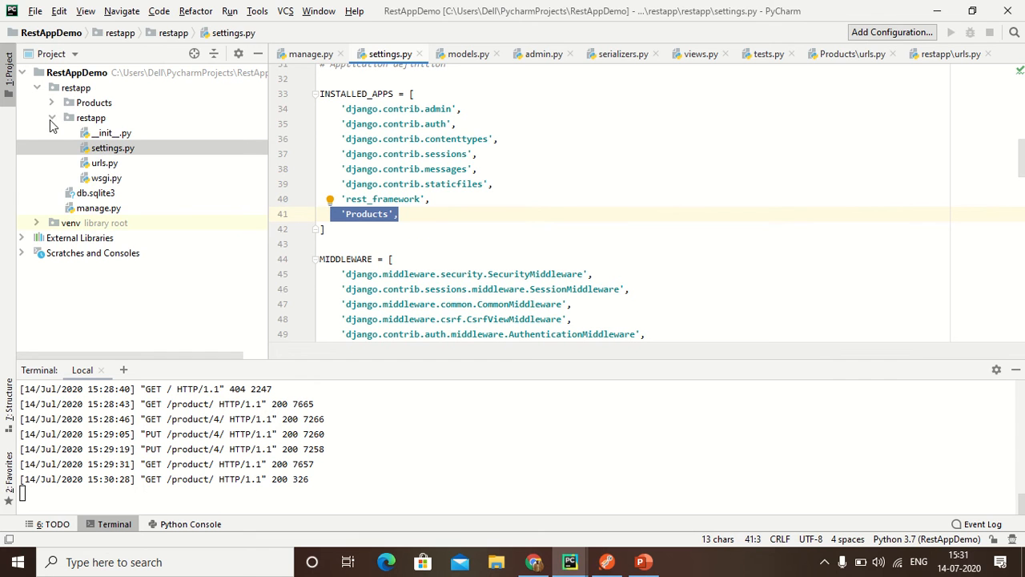
{"action": "left_click", "coordinate": [51, 103]}
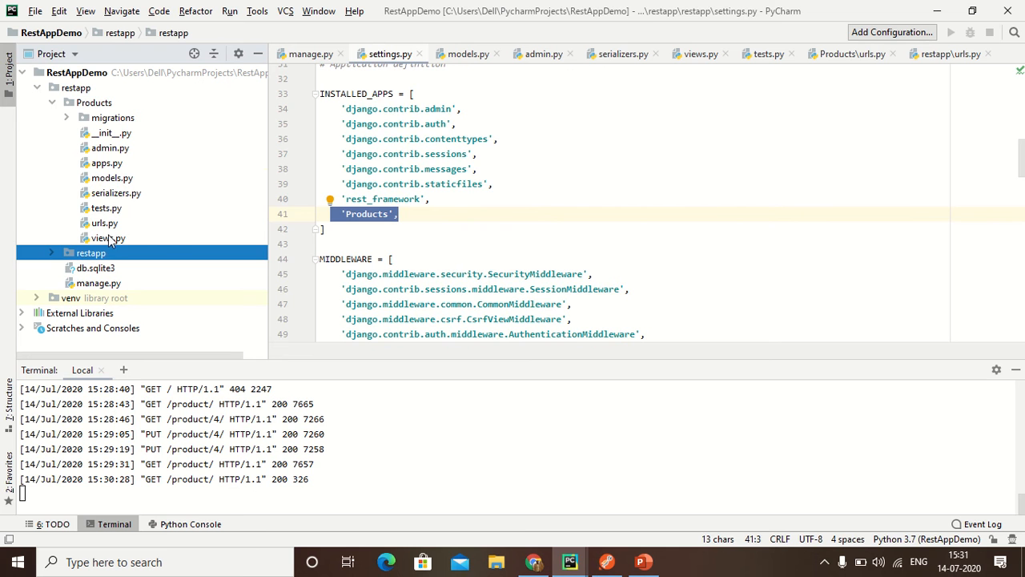
Review the Products urls.py patterns and views.py, then open the Product model in models.py.
{"action": "left_click", "coordinate": [851, 53]}
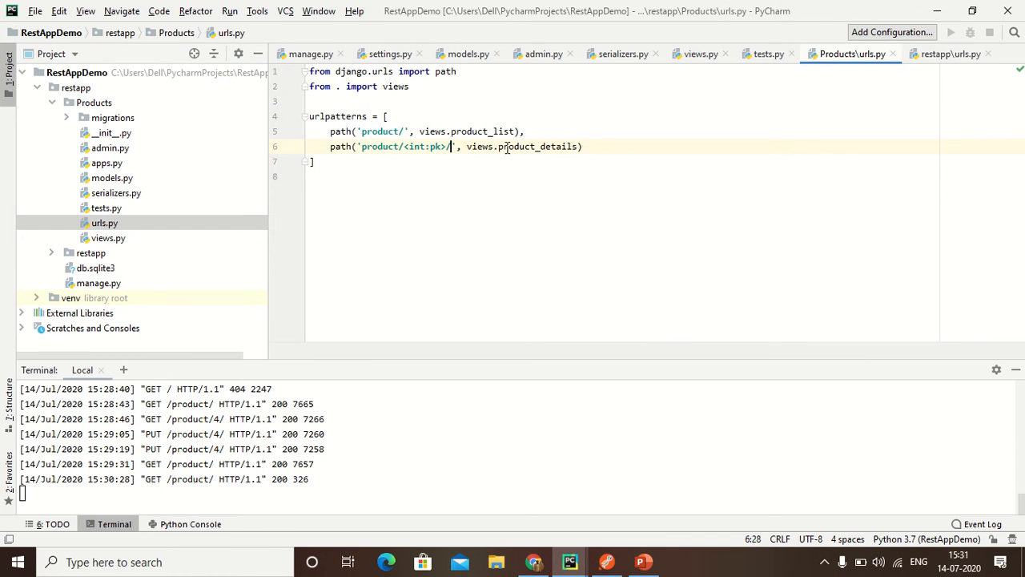
{"action": "left_click_drag", "start_coordinate": [330, 132], "coordinate": [582, 146]}
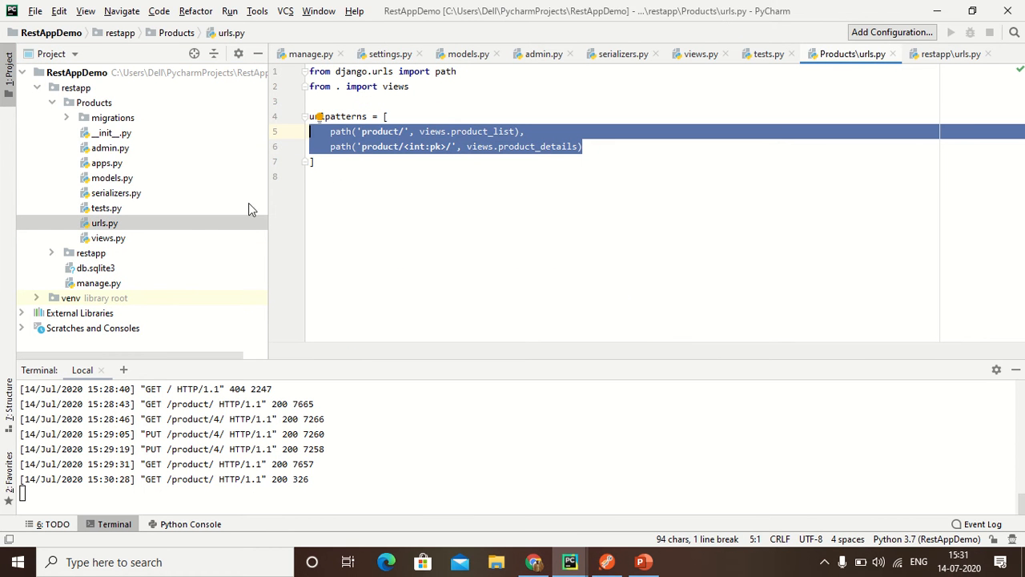
{"action": "left_click", "coordinate": [699, 54]}
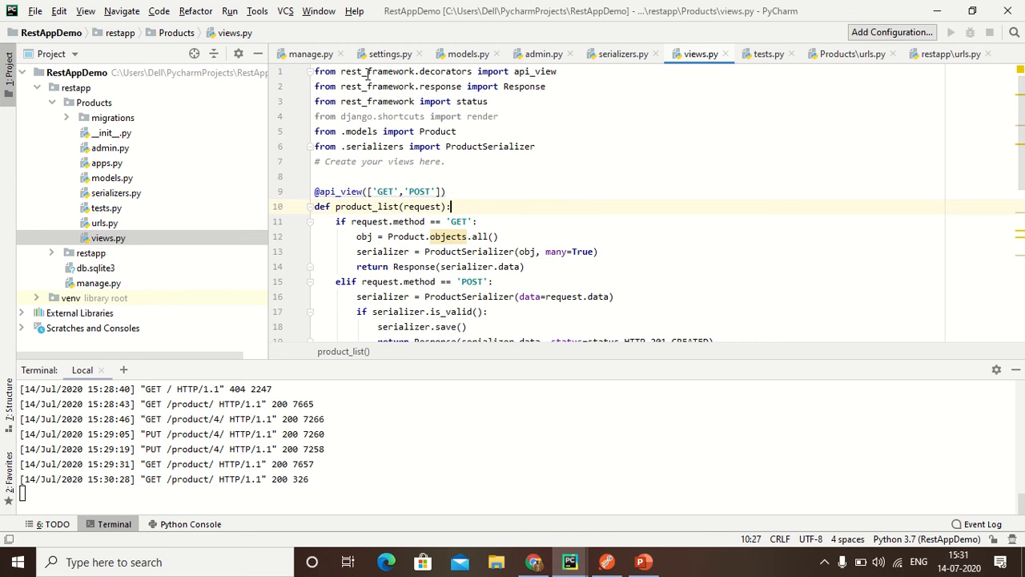
{"action": "mouse_move", "coordinate": [563, 72]}
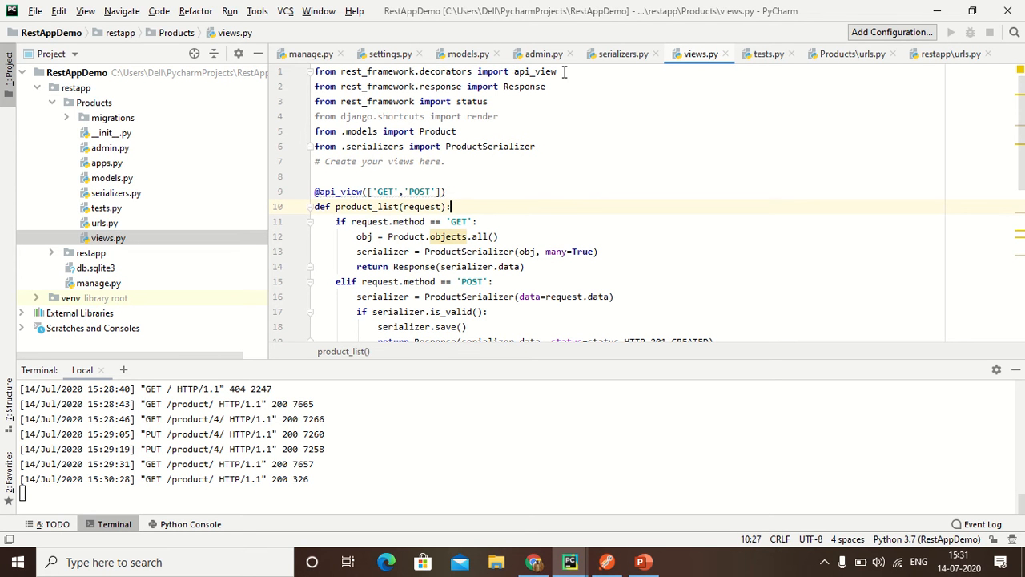
{"action": "mouse_move", "coordinate": [448, 96]}
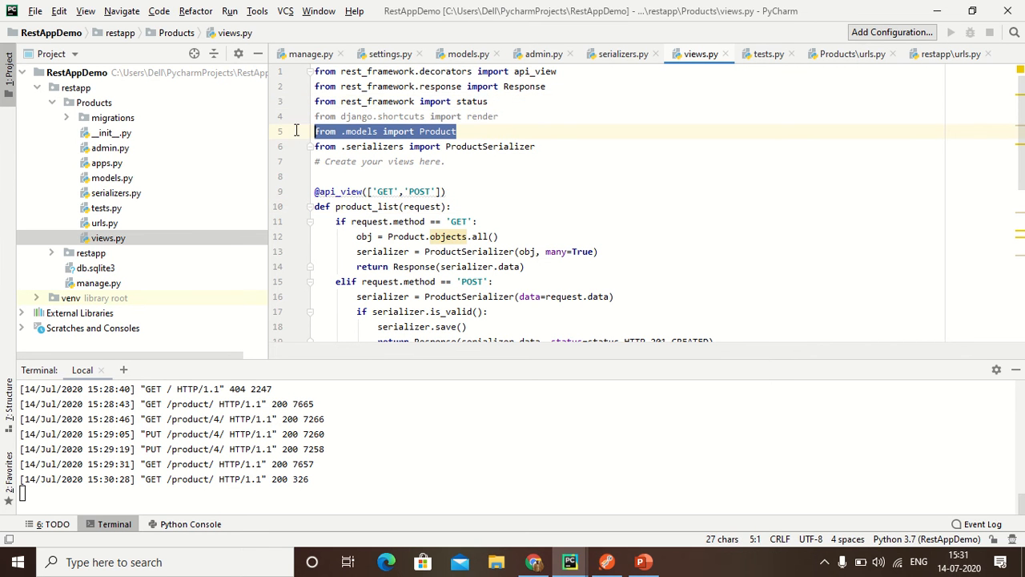
{"action": "mouse_move", "coordinate": [124, 179]}
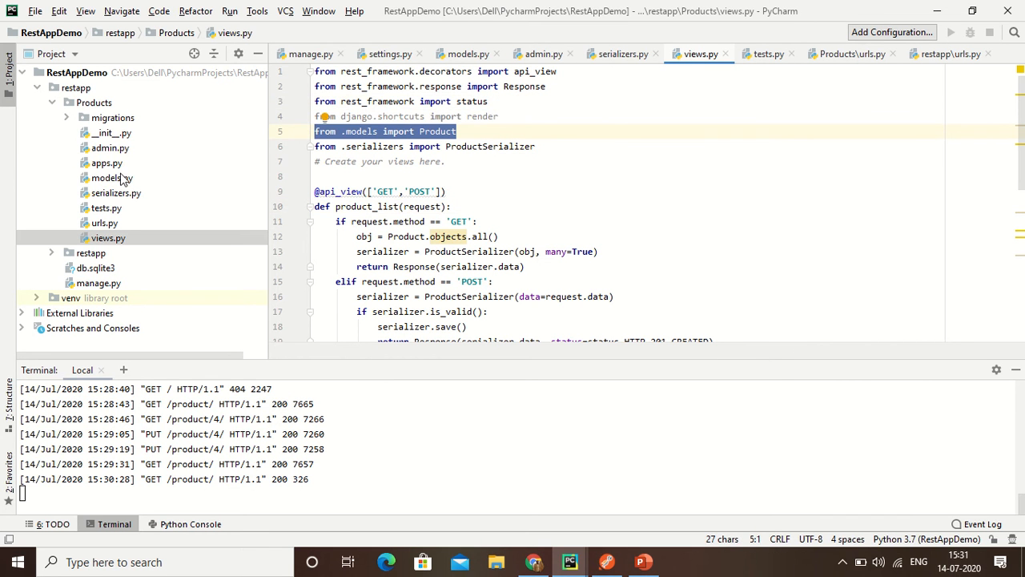
{"action": "left_click", "coordinate": [112, 177]}
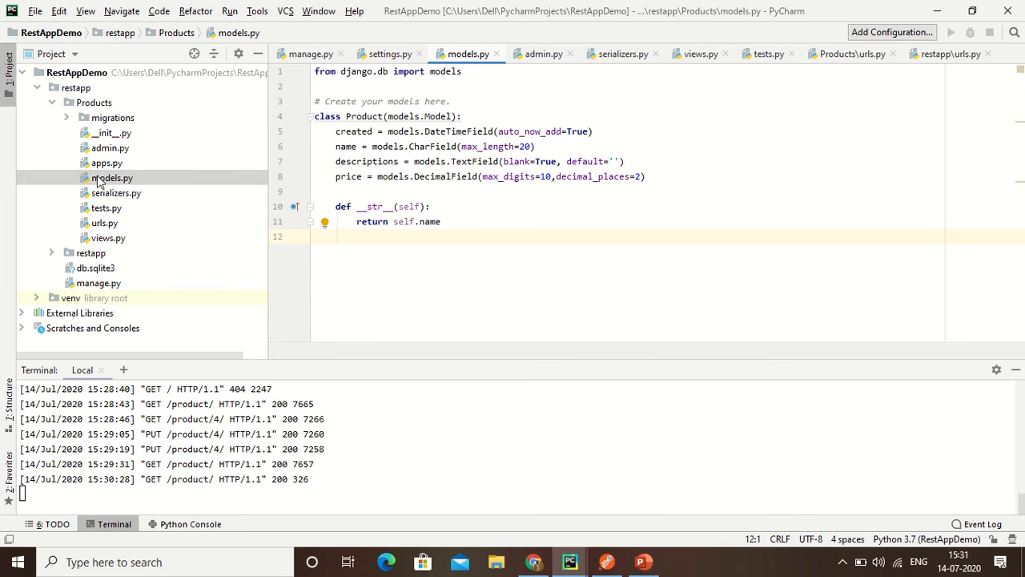
View serializers.py, then open admin.py and select all of its registration code.
{"action": "left_click", "coordinate": [115, 192]}
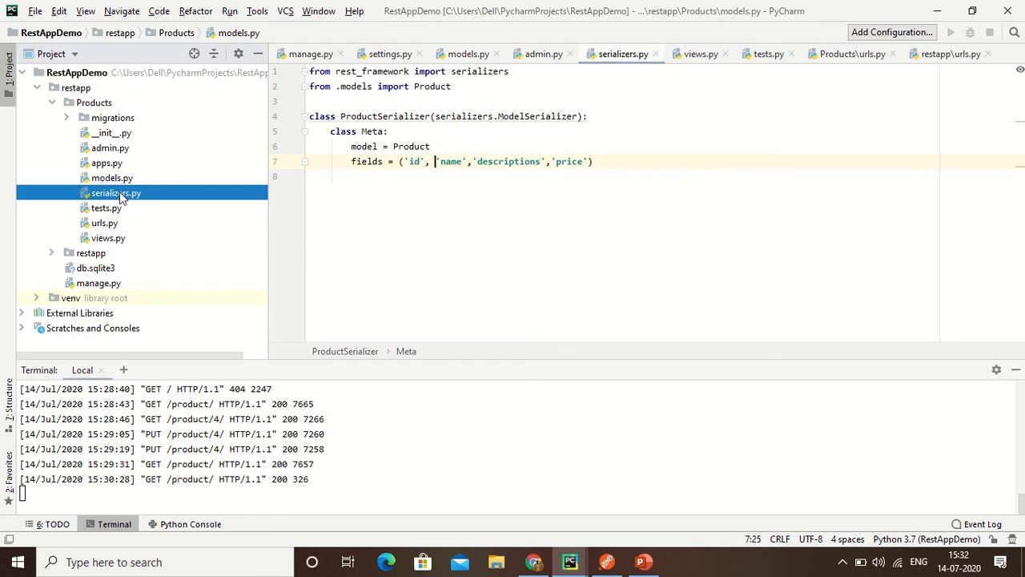
{"action": "left_click", "coordinate": [597, 161]}
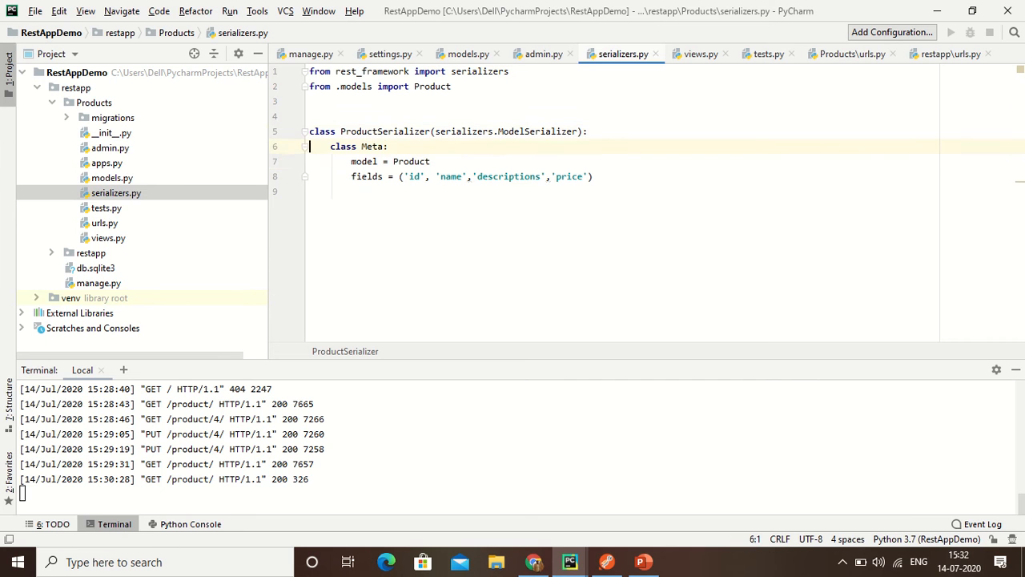
{"action": "left_click", "coordinate": [111, 177]}
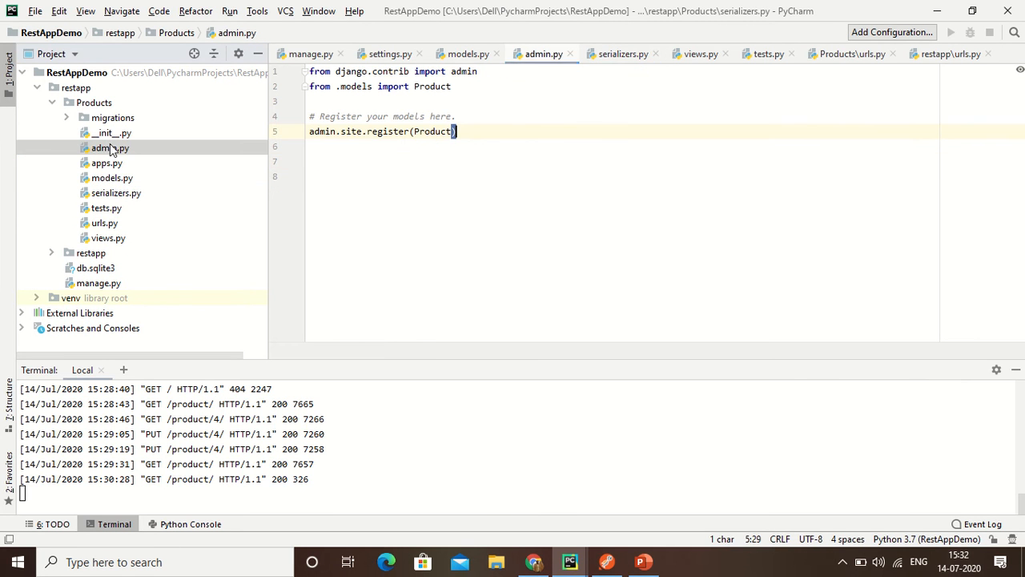
{"action": "key", "text": "ctrl+a"}
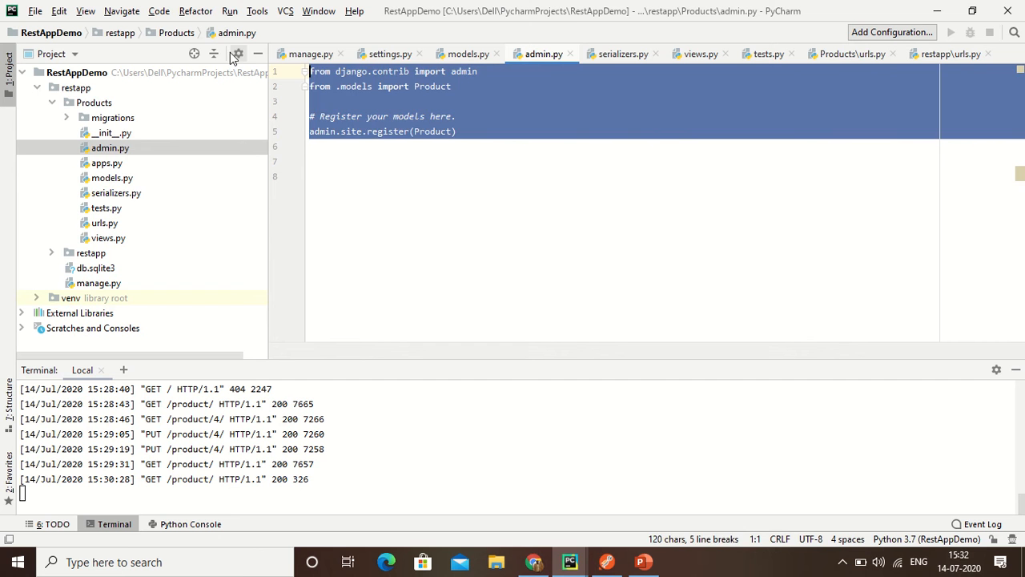
{"action": "mouse_move", "coordinate": [462, 180]}
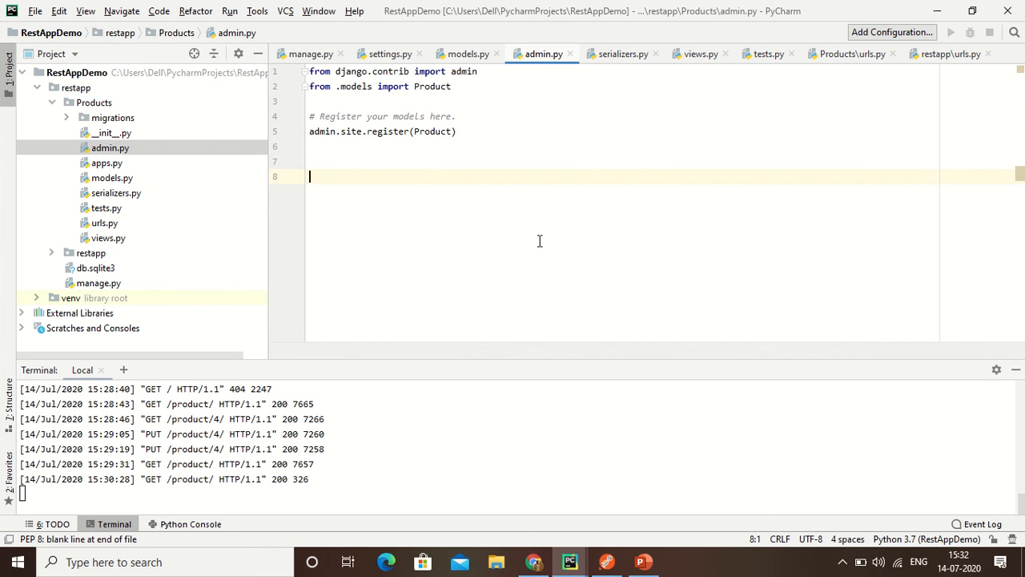
{"action": "left_click", "coordinate": [533, 562]}
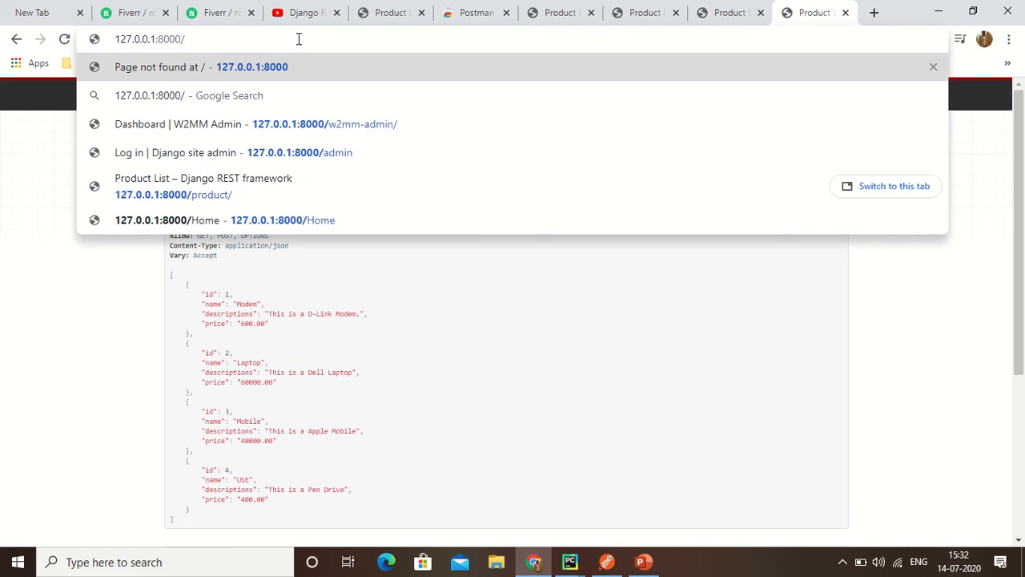
Load 127.0.0.1:8000, then /product/, and scroll down to the POST content form.
{"action": "key", "text": "Return"}
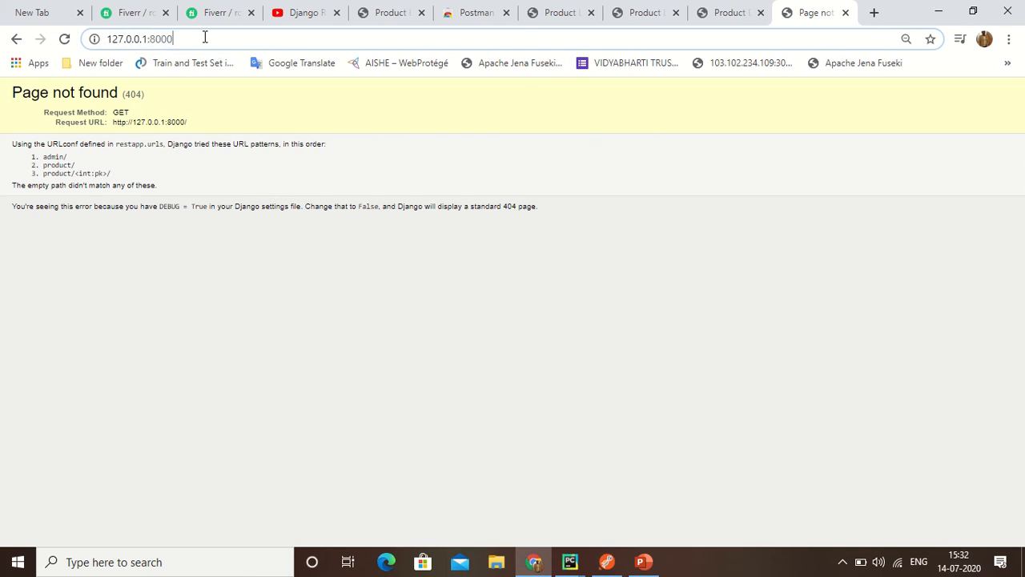
{"action": "type", "text": "product/"}
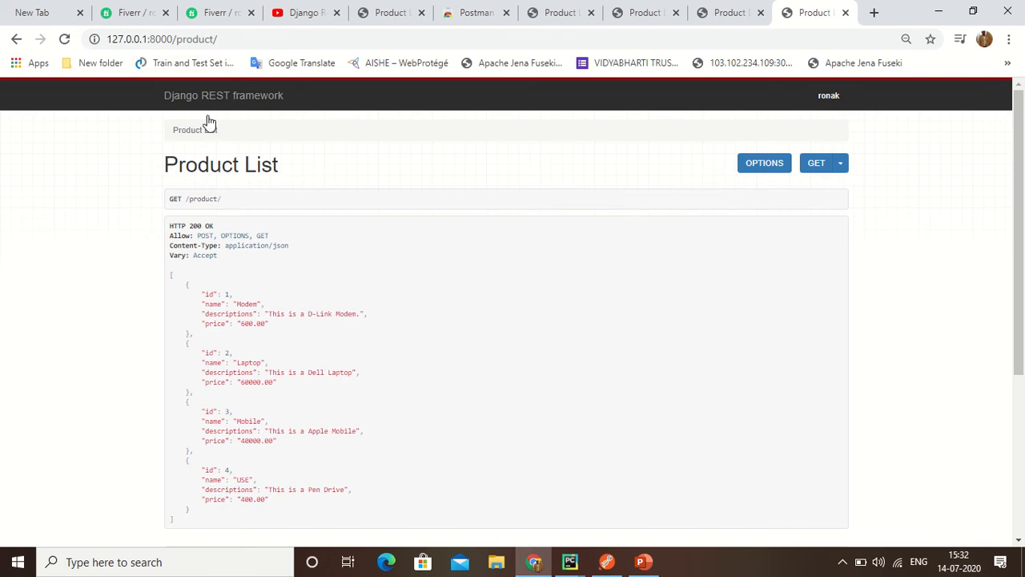
{"action": "scroll", "scroll_direction": "down", "scroll_amount": 3}
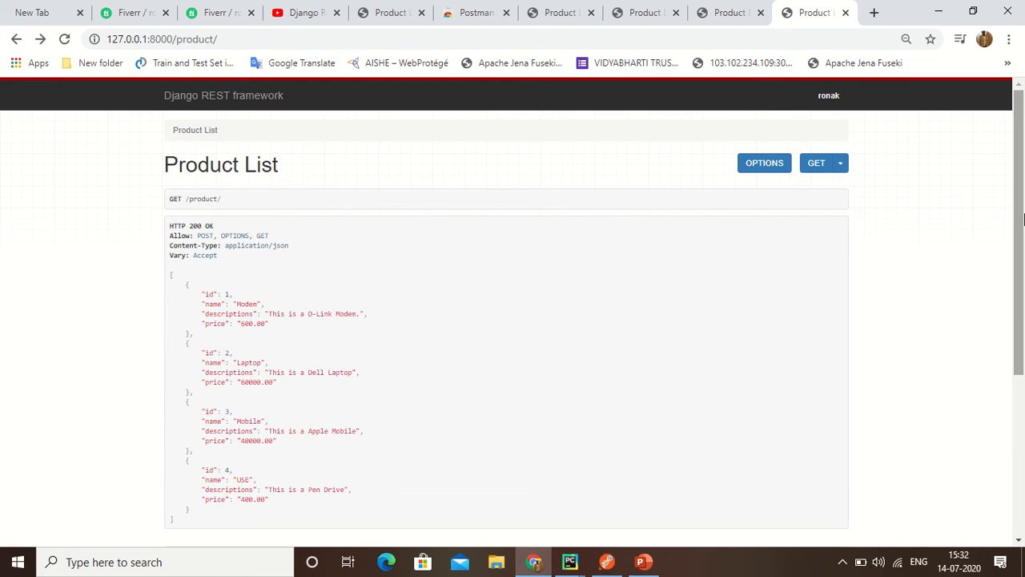
{"action": "scroll", "scroll_direction": "down", "scroll_amount": 3}
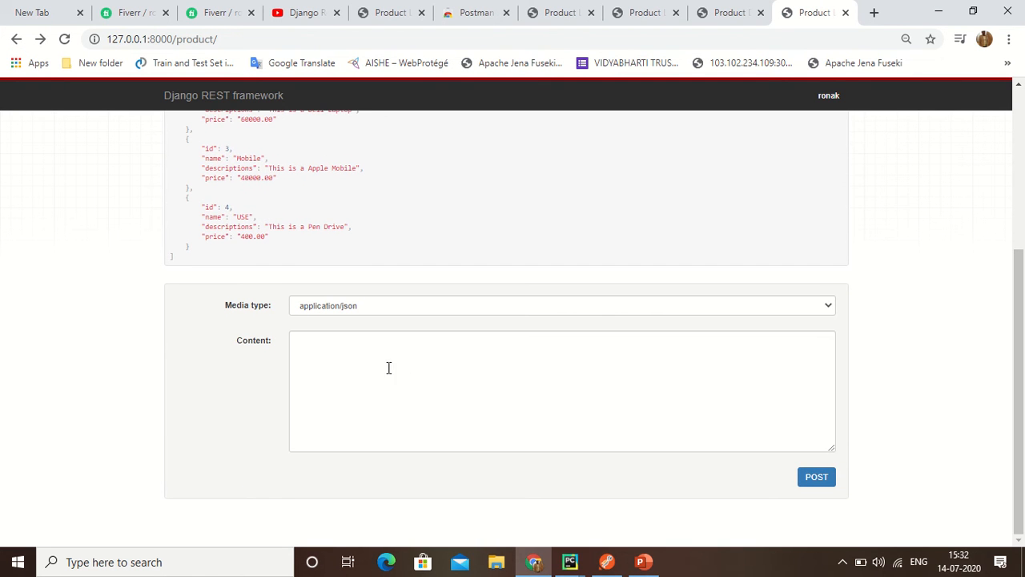
Post product id 5 named 'Cable', described 'This is a Cable', priced 450.00.
{"action": "left_click_drag", "start_coordinate": [232, 206], "coordinate": [206, 236]}
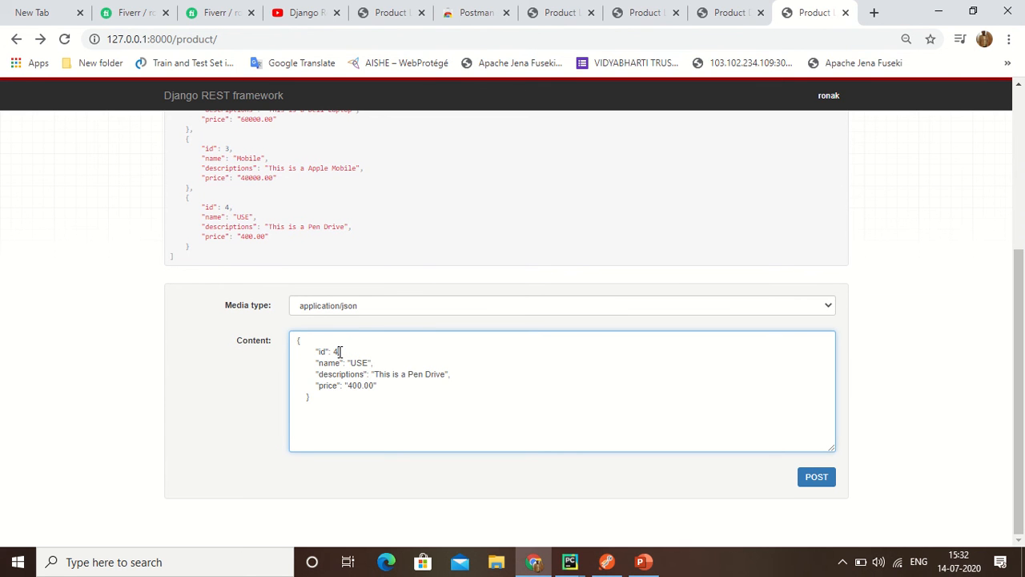
{"action": "type", "text": "5"}
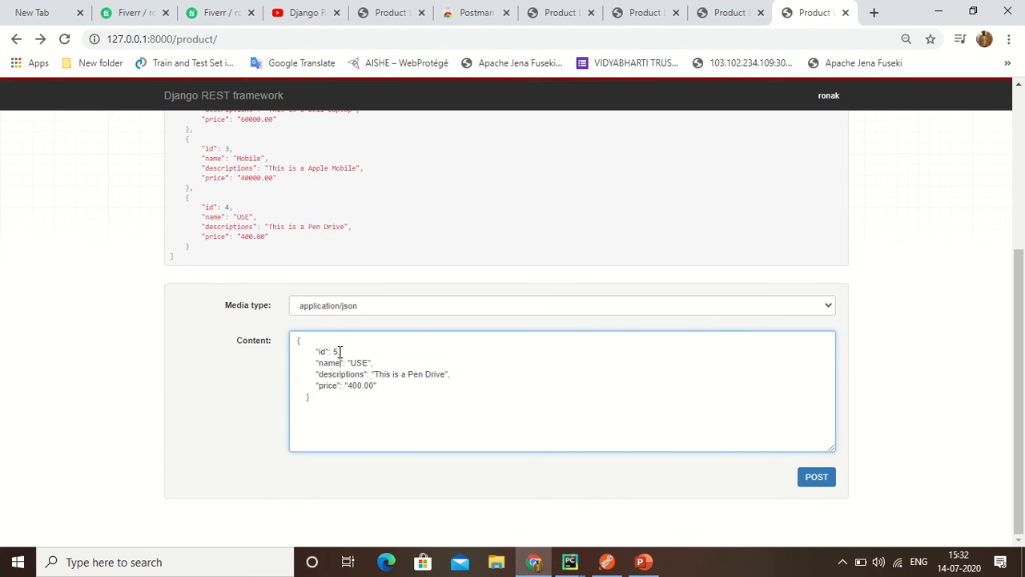
{"action": "type", "text": "E"}
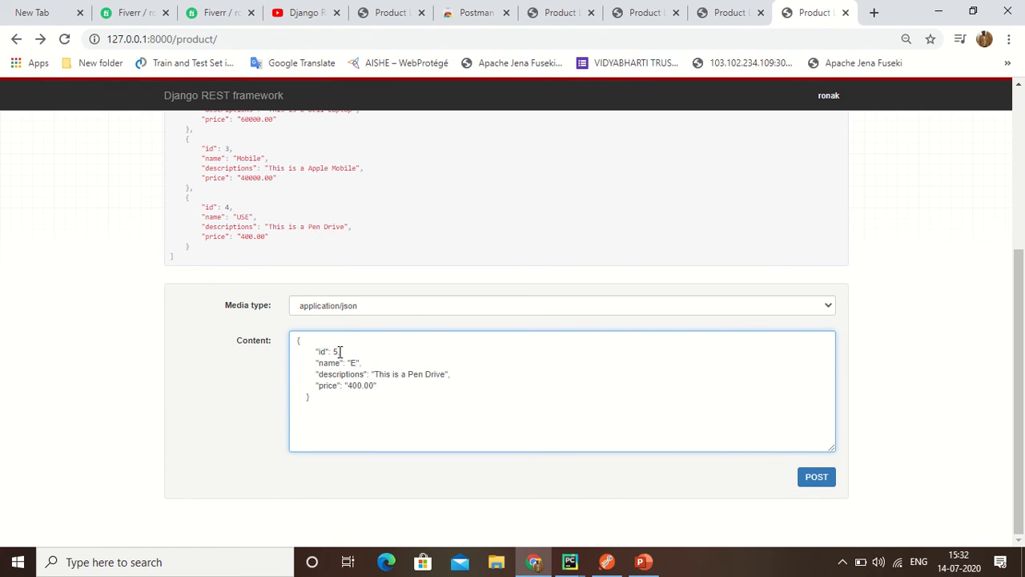
{"action": "type", "text": "ab"}
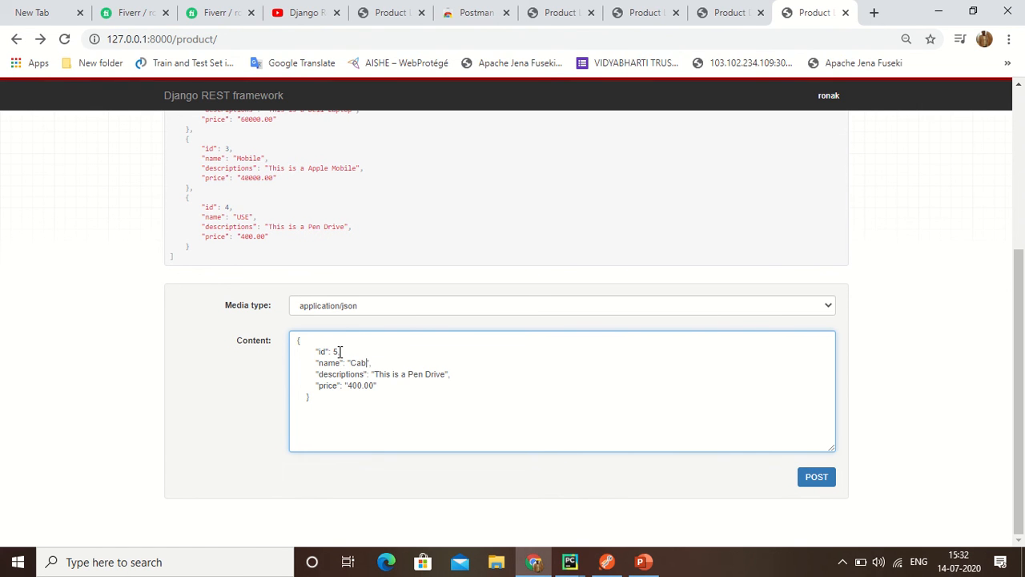
{"action": "type", "text": "le"}
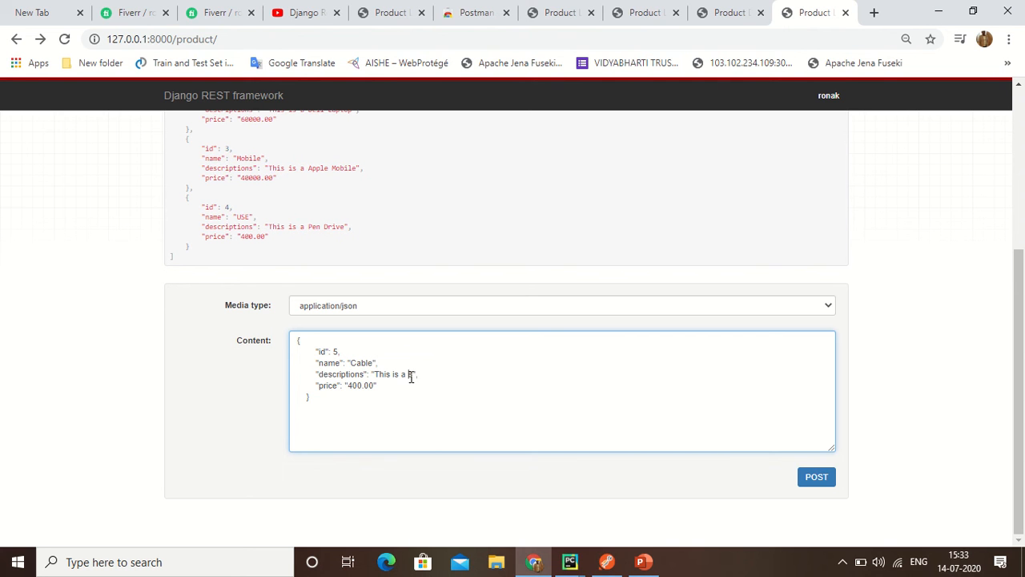
{"action": "type", "text": "Cable"}
{"action": "type", "text": "5"}
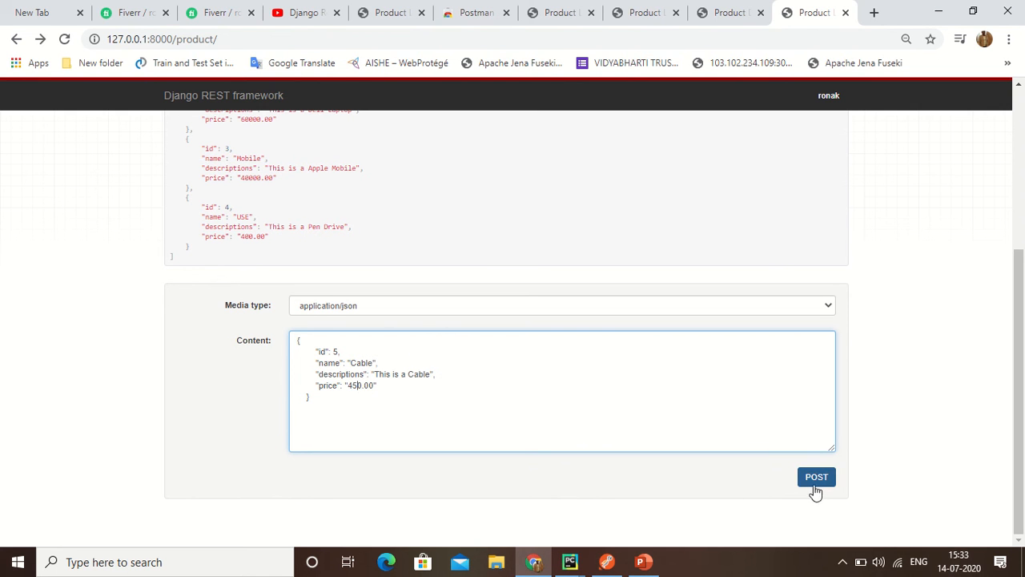
{"action": "left_click", "coordinate": [816, 477]}
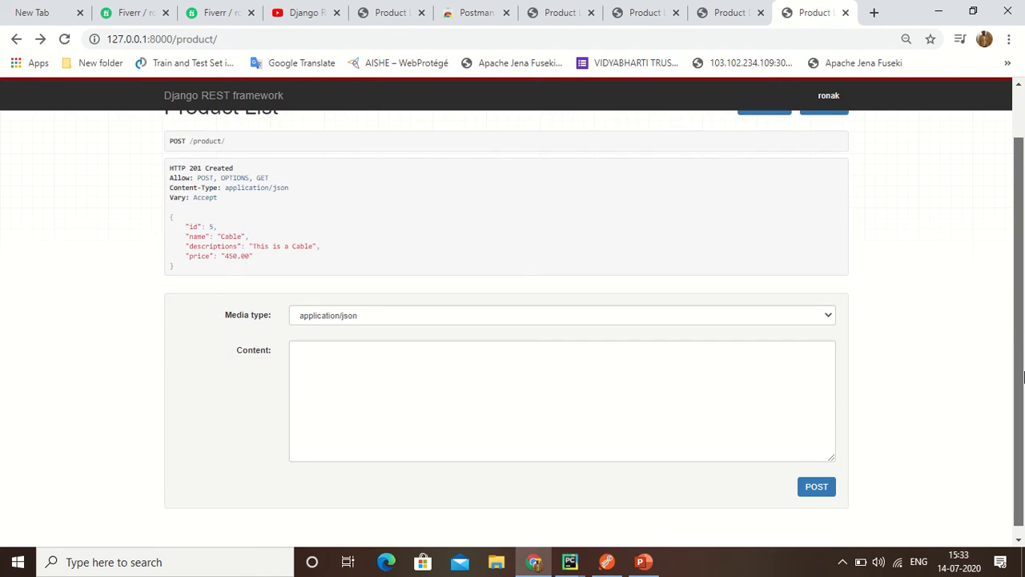
Scroll the Product List to confirm the new Cable entry appears.
{"action": "scroll", "scroll_direction": "up", "scroll_amount": 3}
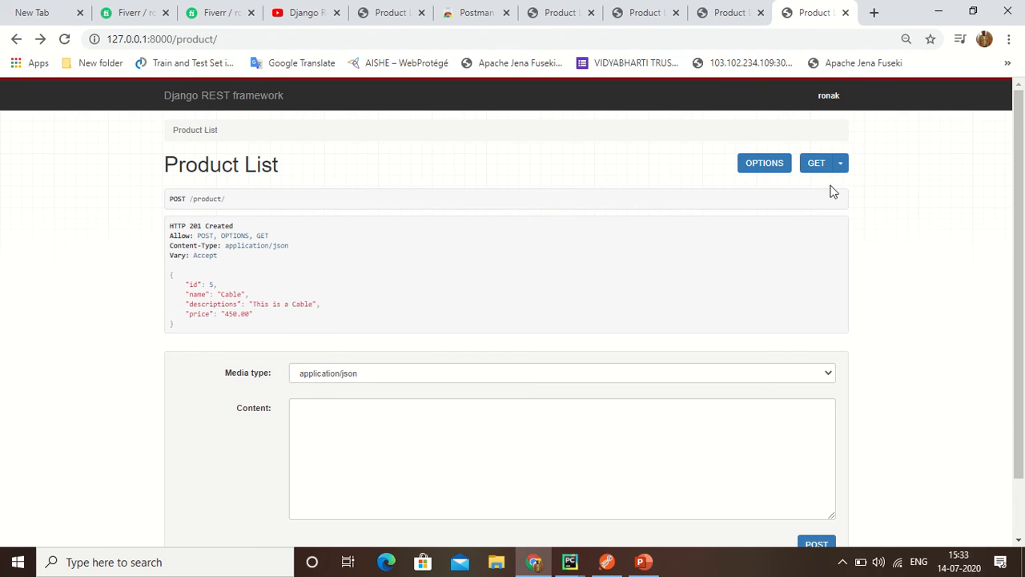
{"action": "scroll", "scroll_direction": "down", "scroll_amount": 3}
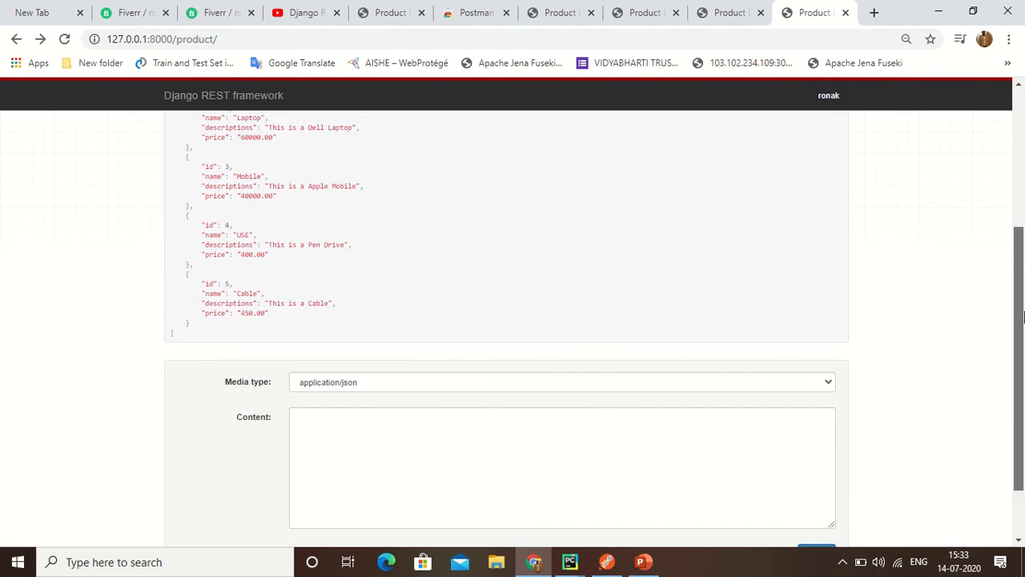
{"action": "scroll", "scroll_direction": "up", "scroll_amount": 3}
{"action": "type", "text": "4/"}
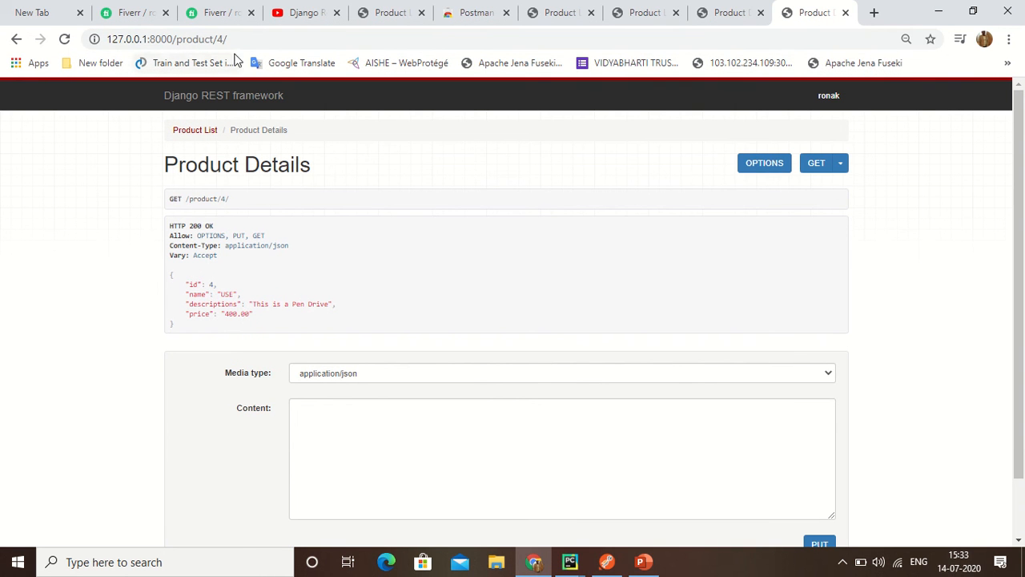
Load 127.0.0.1:8000/product/10/ and highlight the 404 Not Found status lines.
{"action": "left_click", "coordinate": [166, 38]}
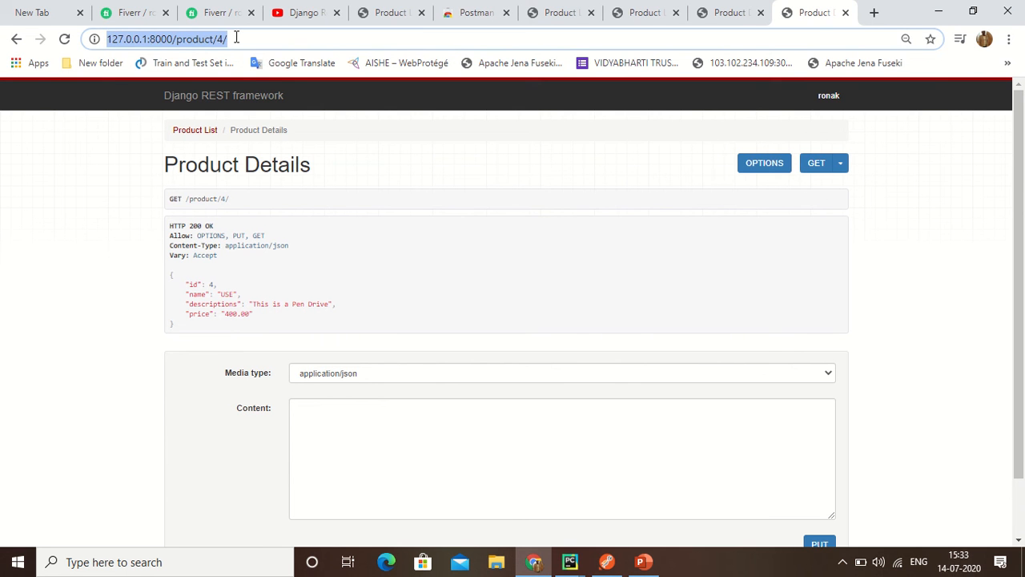
{"action": "type", "text": "127.0.0.1:8000/product/"}
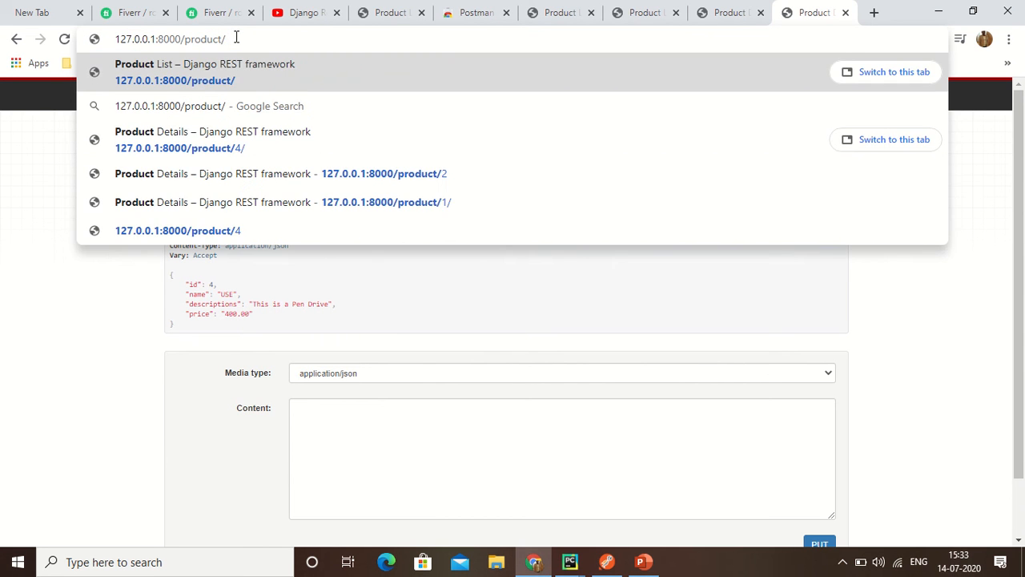
{"action": "key", "text": "Return"}
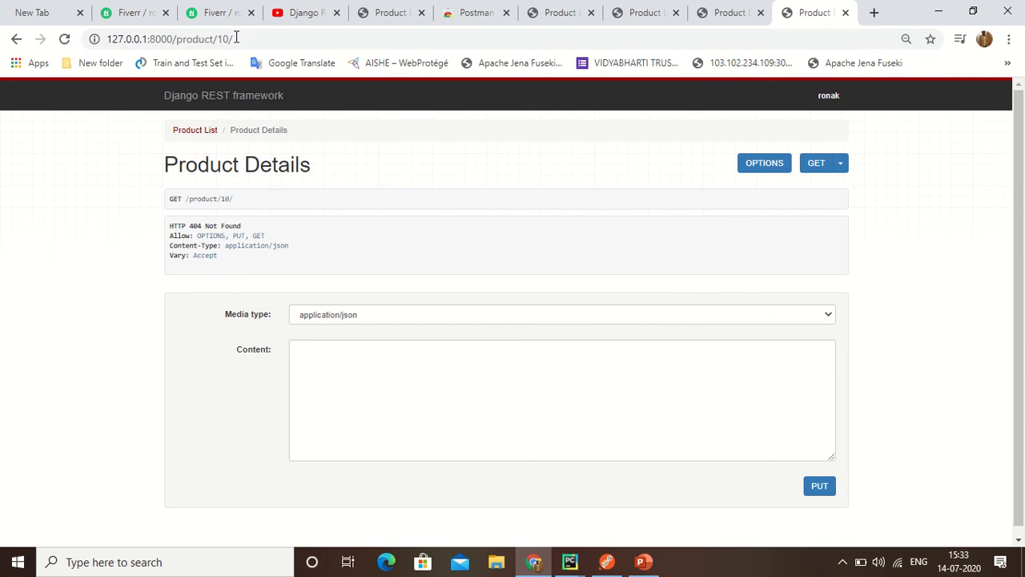
{"action": "left_click_drag", "start_coordinate": [168, 226], "coordinate": [268, 236]}
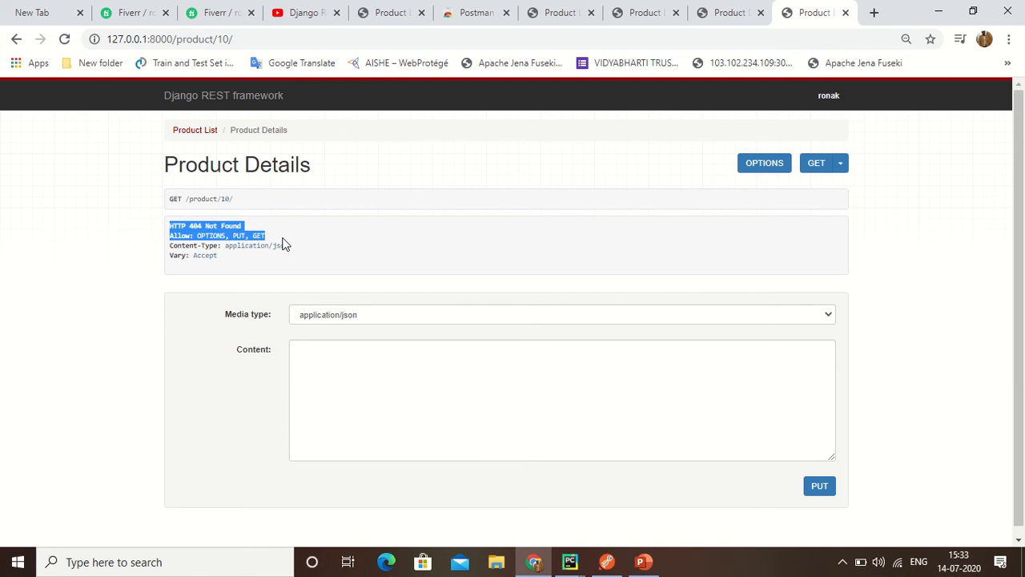
{"action": "left_click", "coordinate": [495, 228]}
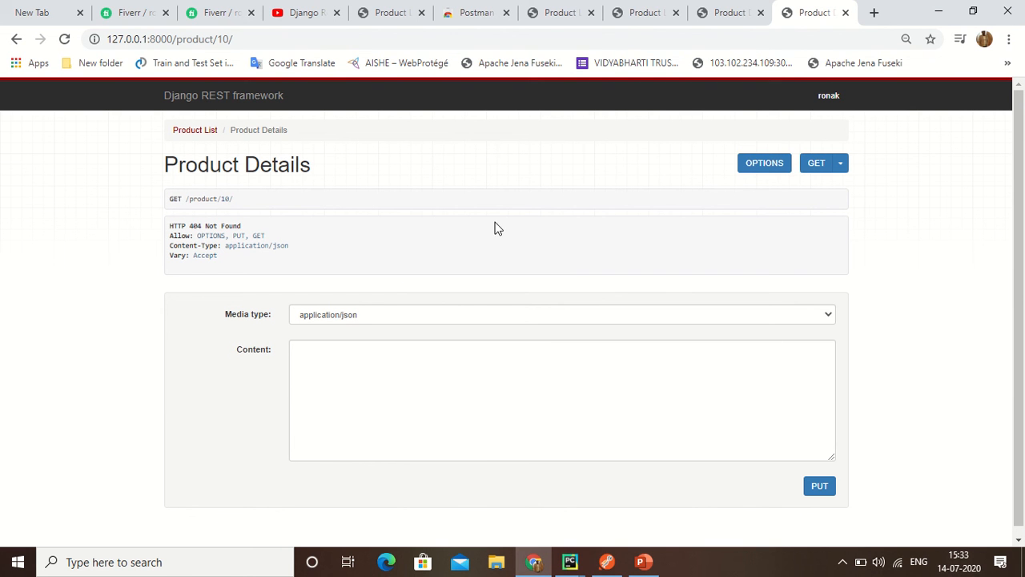
{"action": "mouse_move", "coordinate": [201, 112]}
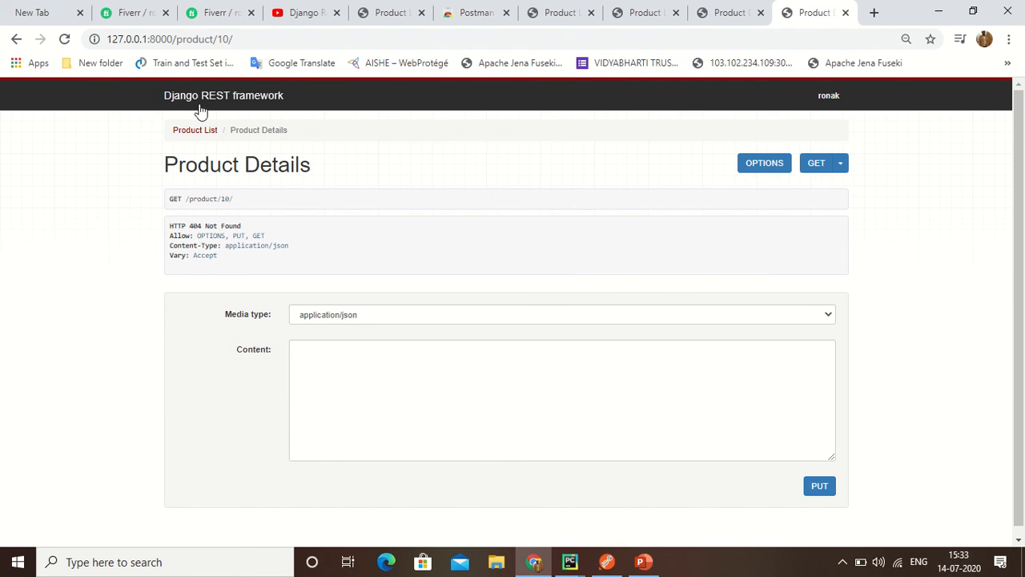
{"action": "mouse_move", "coordinate": [266, 202]}
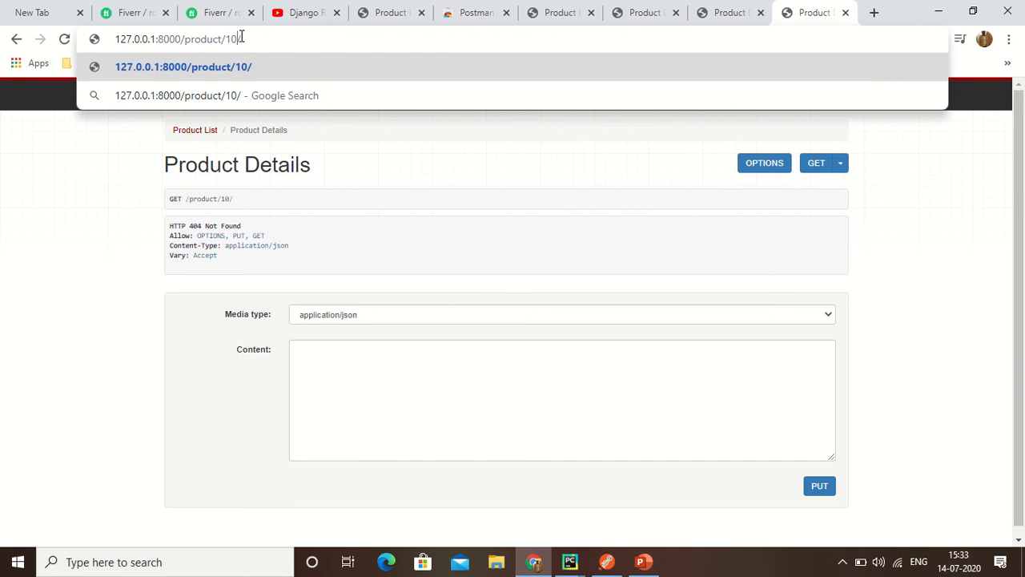
PUT product 5 as 'USB Cable', described 'This is a USB Cable', then view the list.
{"action": "key", "text": "Backspace"}
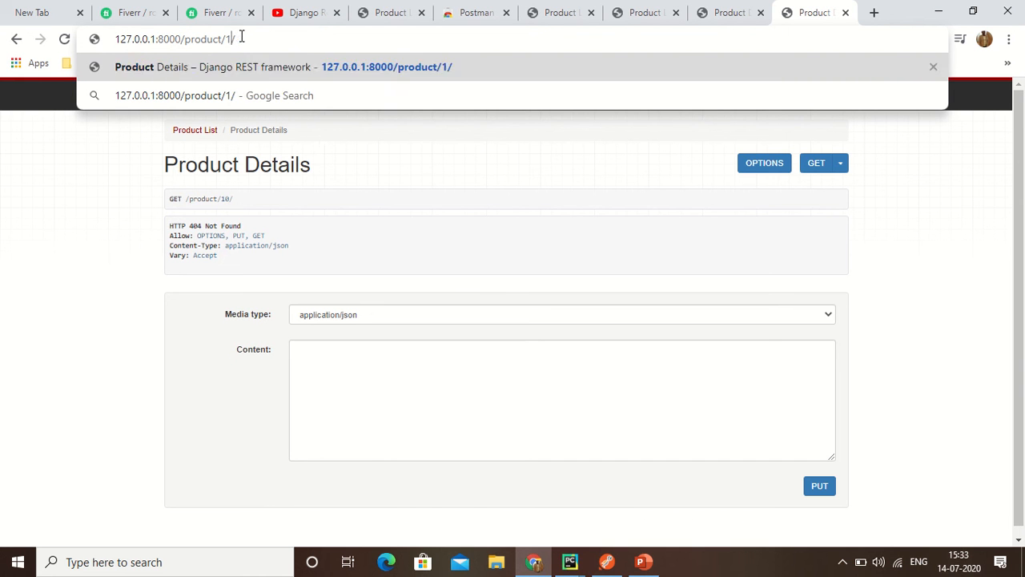
{"action": "type", "text": "5"}
{"action": "key", "text": "Return"}
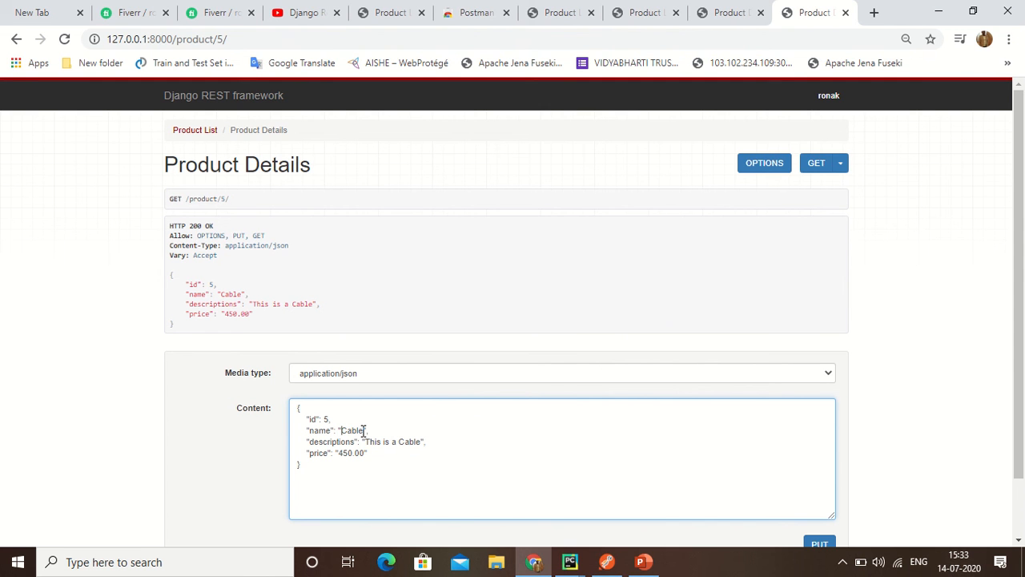
{"action": "type", "text": "USB"}
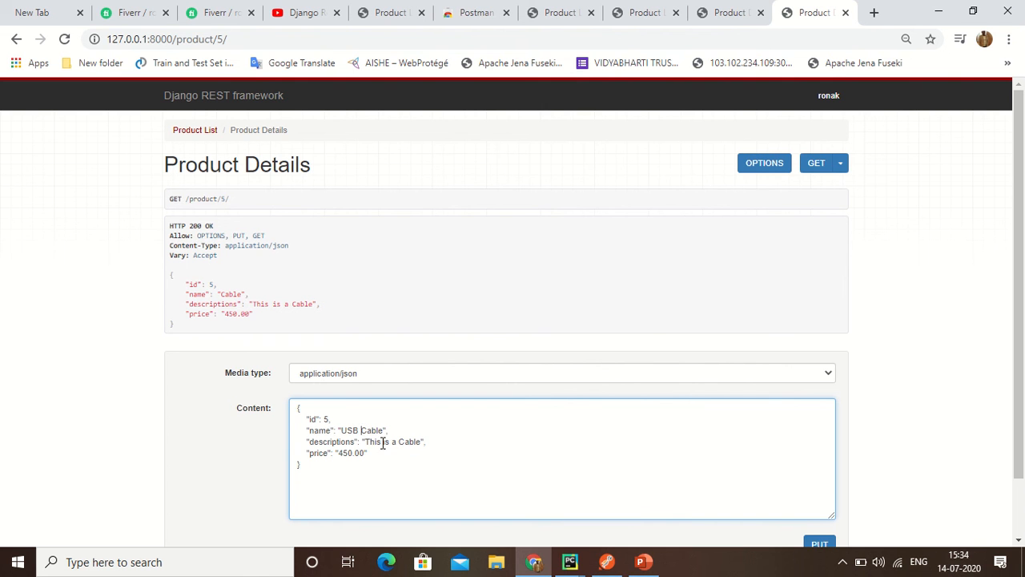
{"action": "type", "text": "USB"}
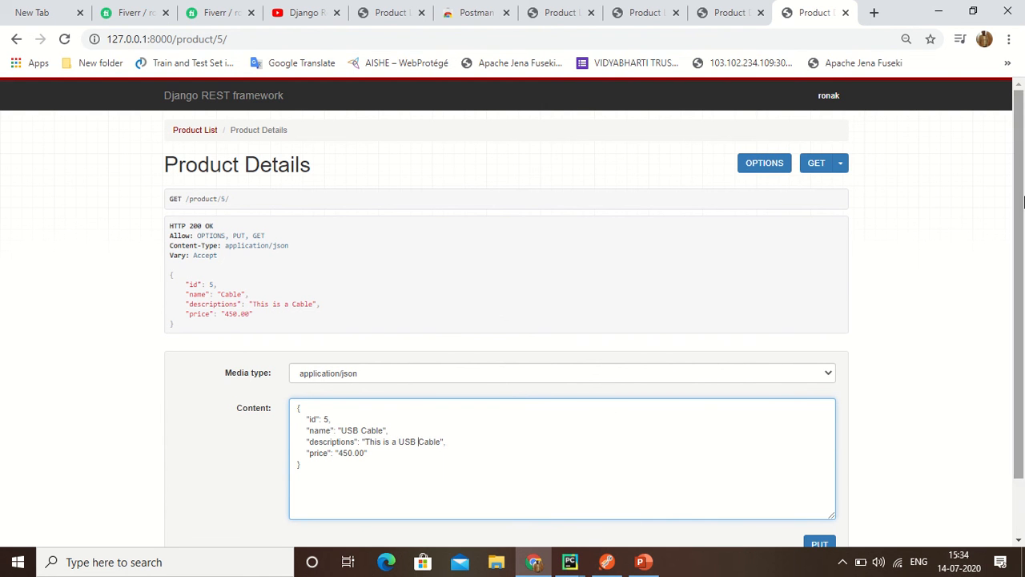
{"action": "scroll", "scroll_direction": "down", "scroll_amount": 3}
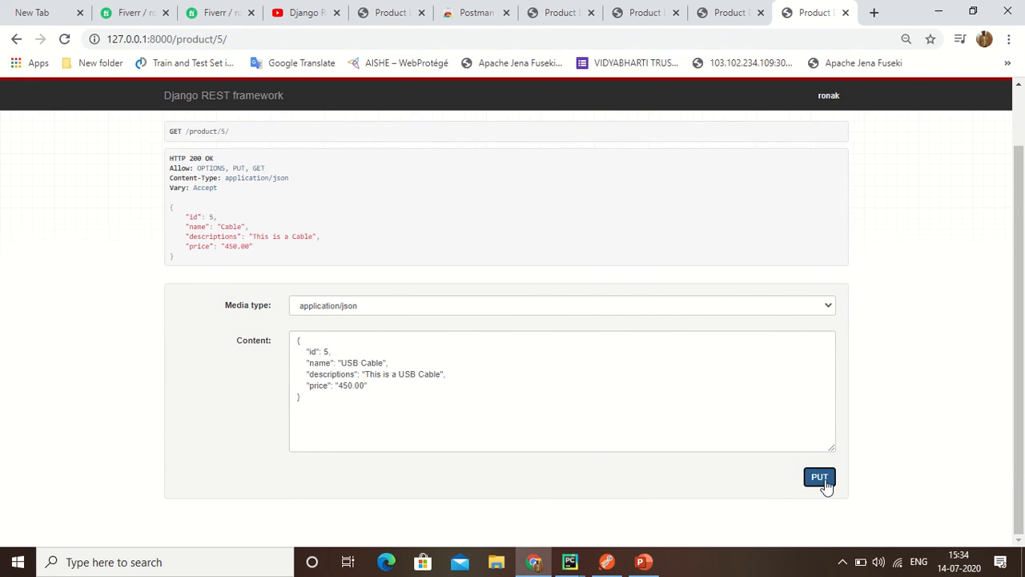
{"action": "left_click", "coordinate": [819, 477]}
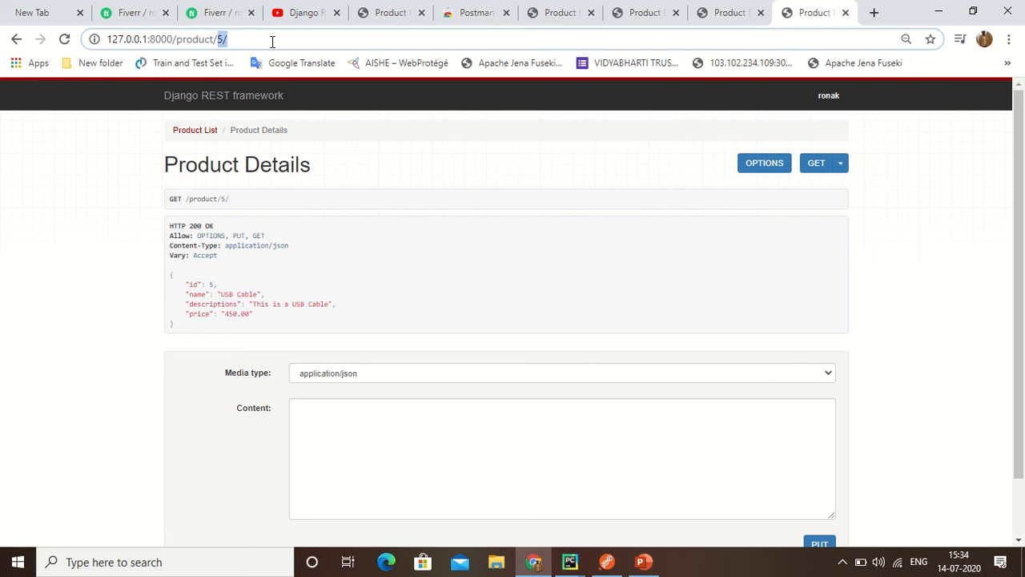
{"action": "left_click", "coordinate": [194, 129]}
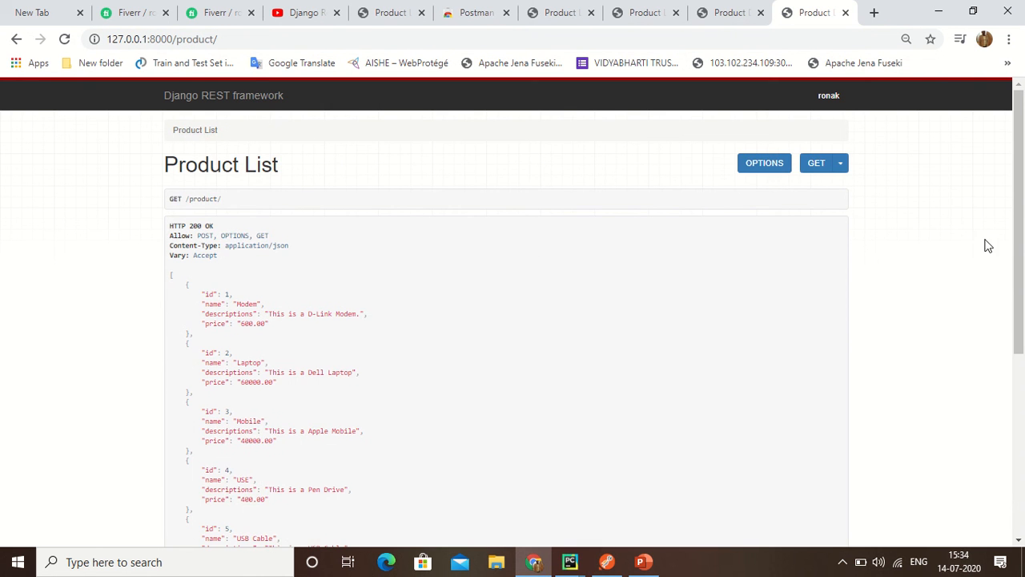
{"action": "scroll", "scroll_direction": "down", "scroll_amount": 3}
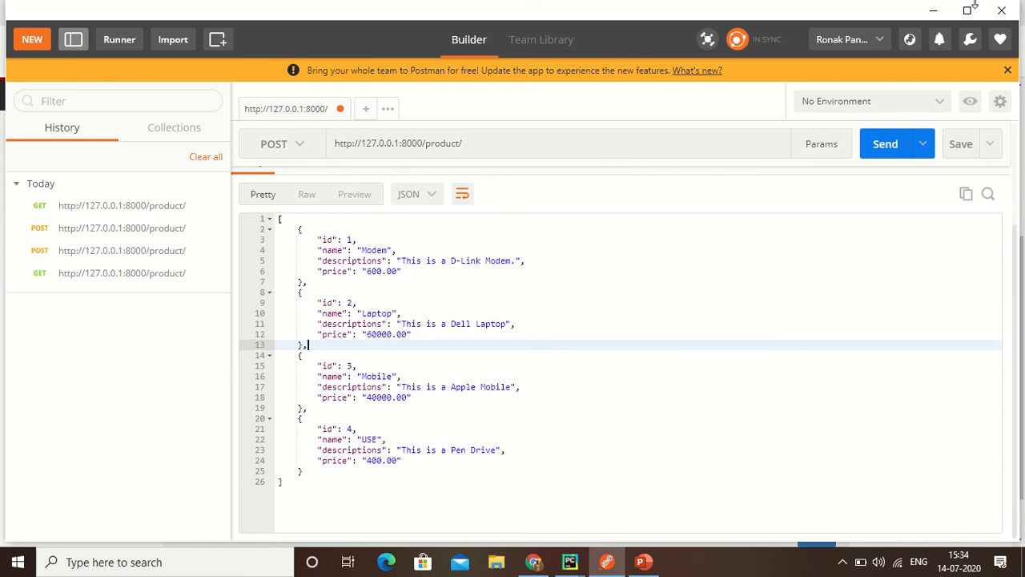
{"action": "left_click", "coordinate": [532, 562]}
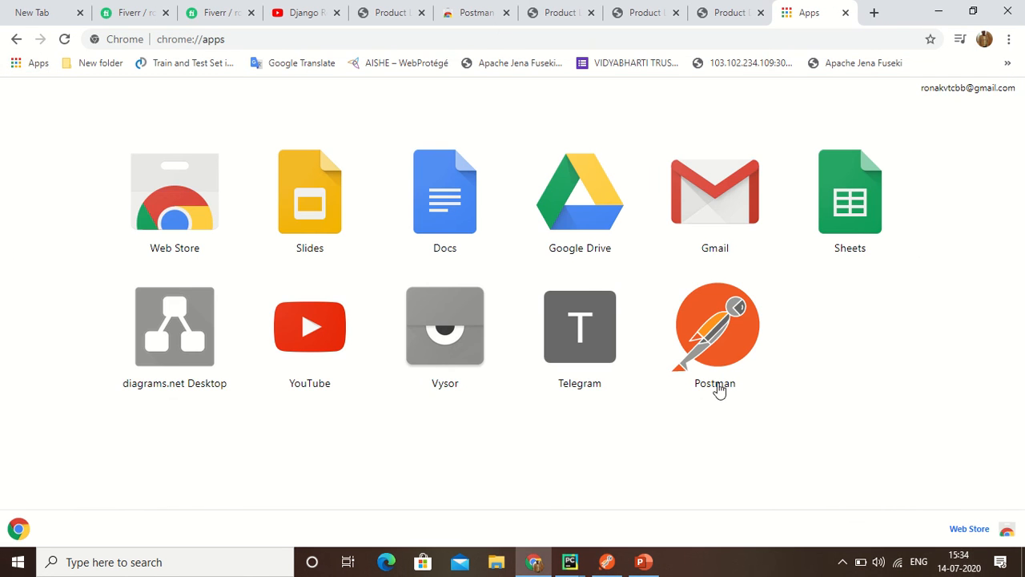
{"action": "mouse_move", "coordinate": [687, 367]}
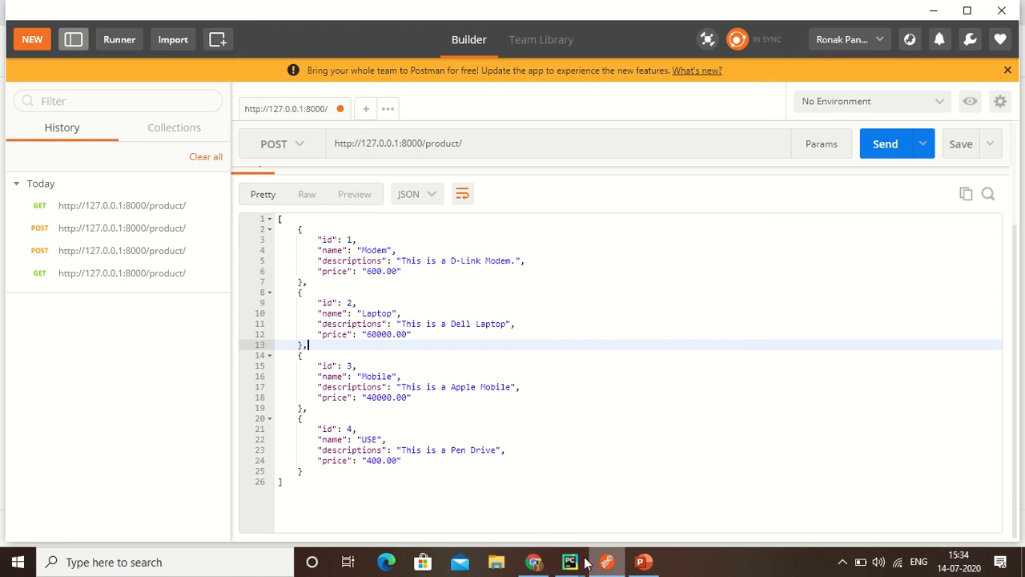
{"action": "mouse_move", "coordinate": [521, 136]}
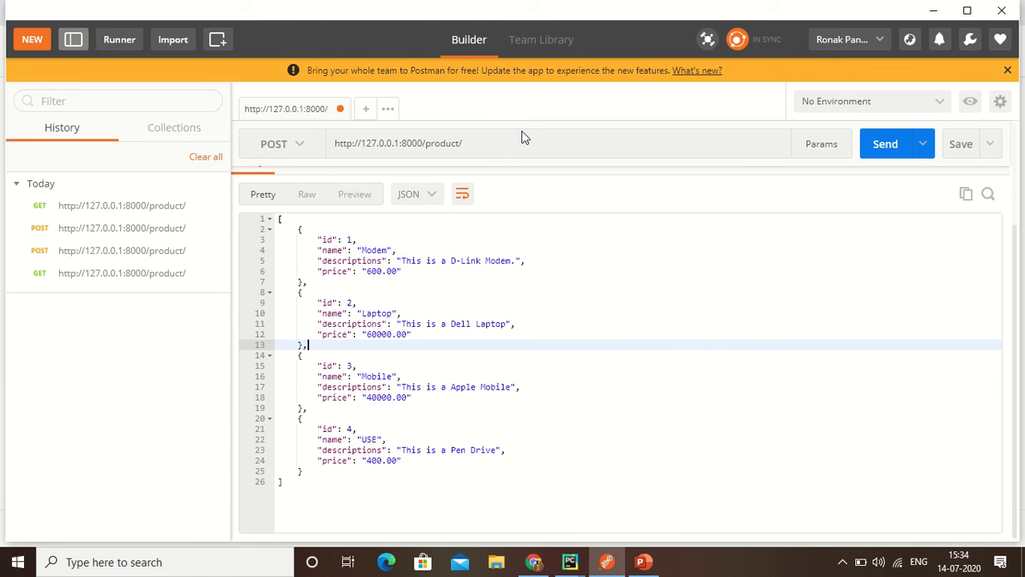
{"action": "mouse_move", "coordinate": [885, 159]}
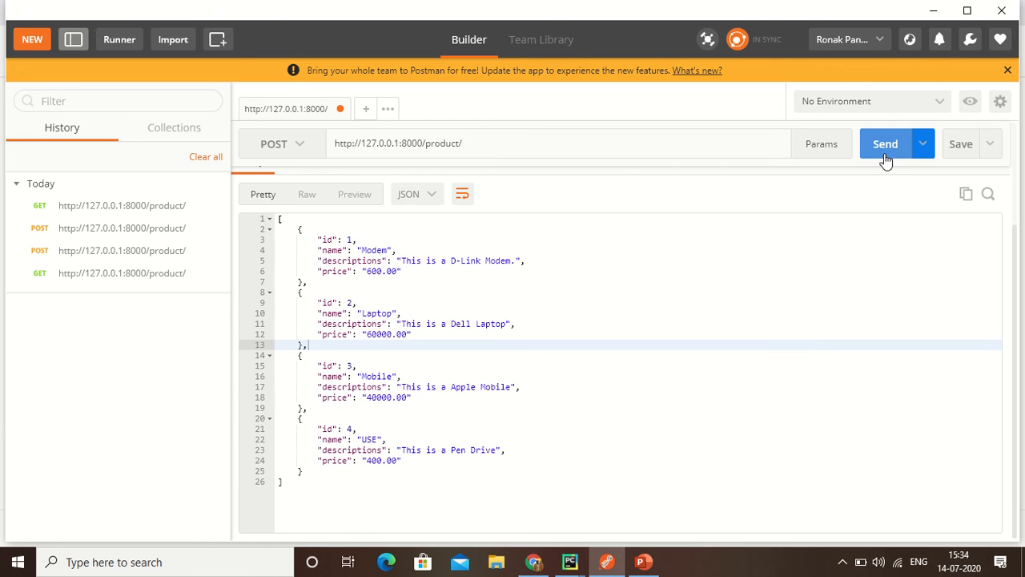
{"action": "left_click", "coordinate": [885, 143]}
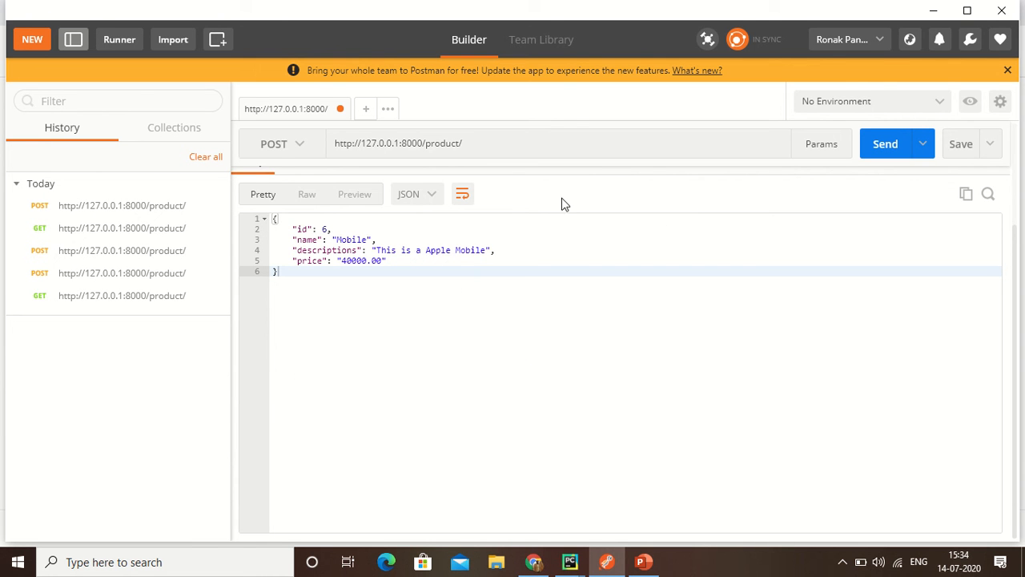
{"action": "left_click", "coordinate": [281, 143]}
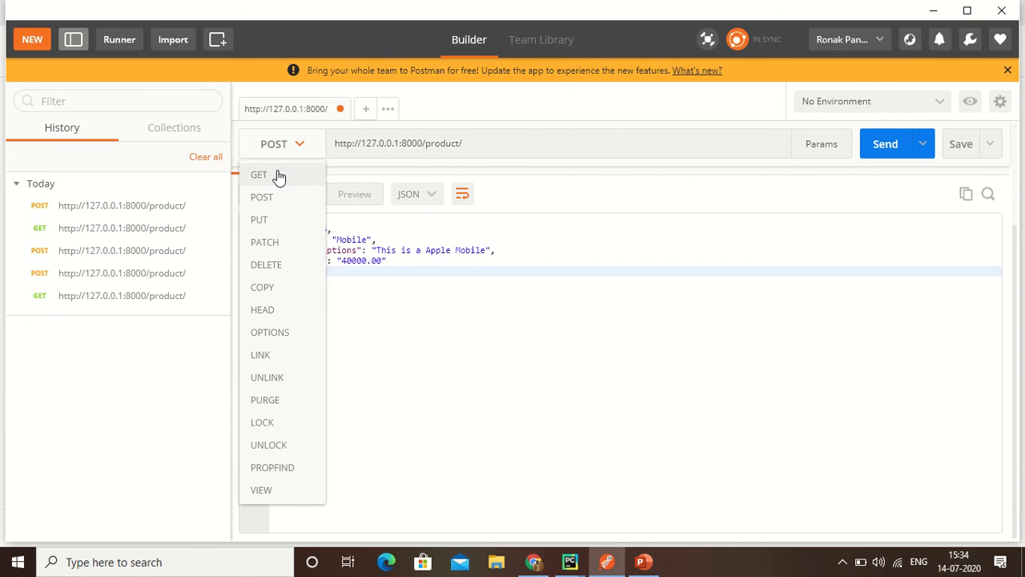
Switch the request to GET and scroll the response to the Mobile entry, id 6.
{"action": "left_click", "coordinate": [259, 174]}
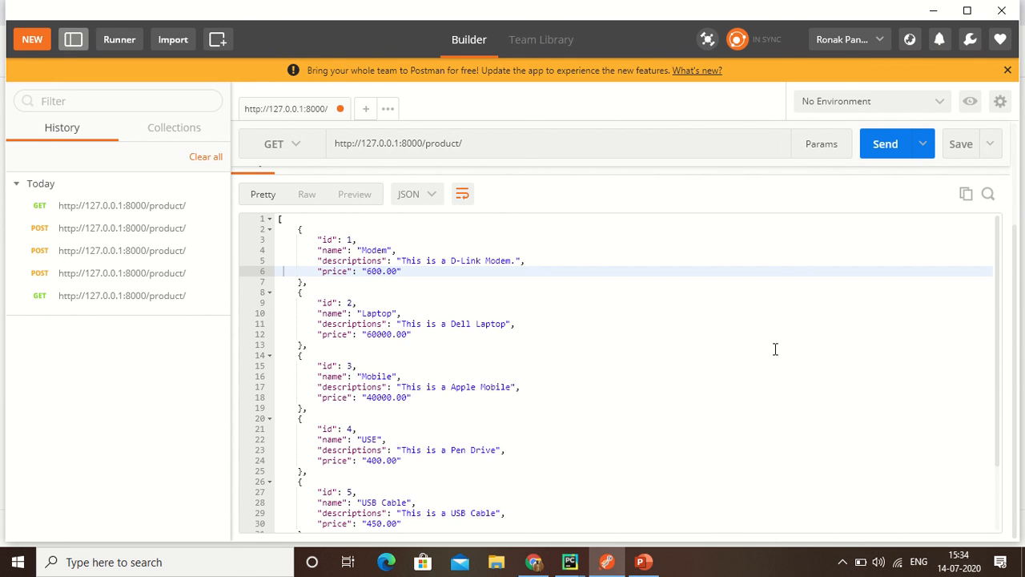
{"action": "scroll", "scroll_direction": "down", "scroll_amount": 3}
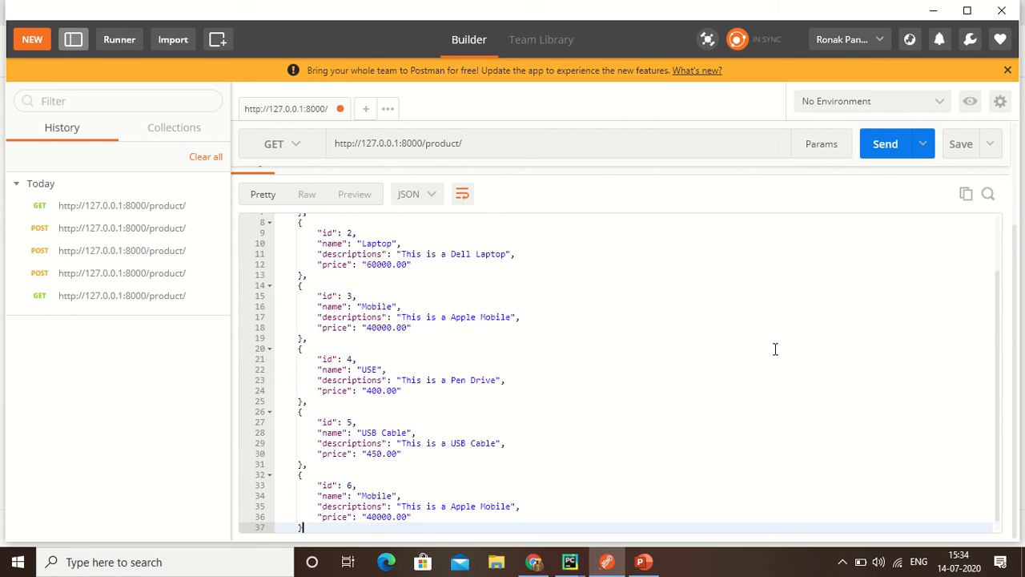
{"action": "scroll", "scroll_direction": "down", "scroll_amount": 3}
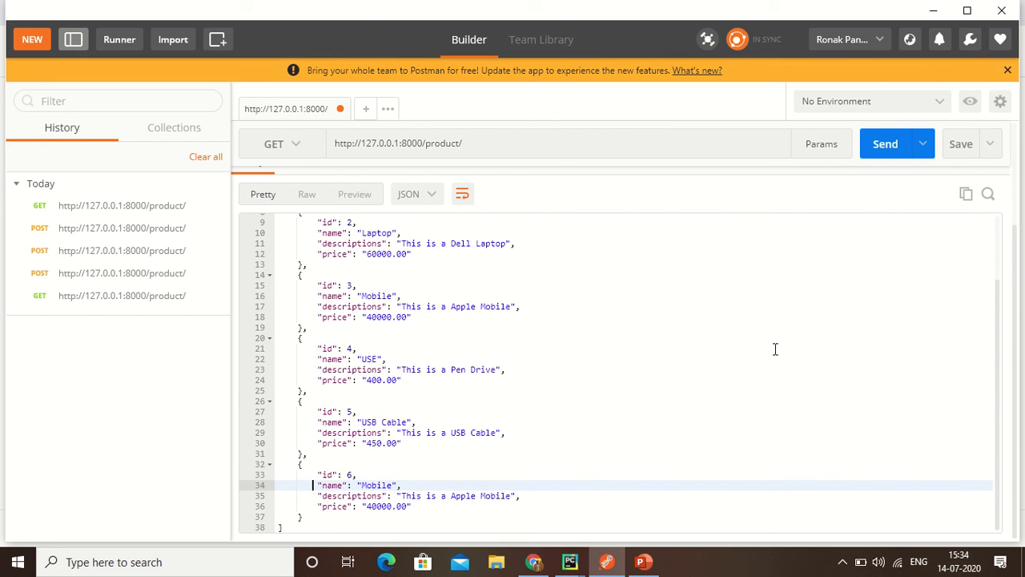
{"action": "left_click", "coordinate": [392, 485]}
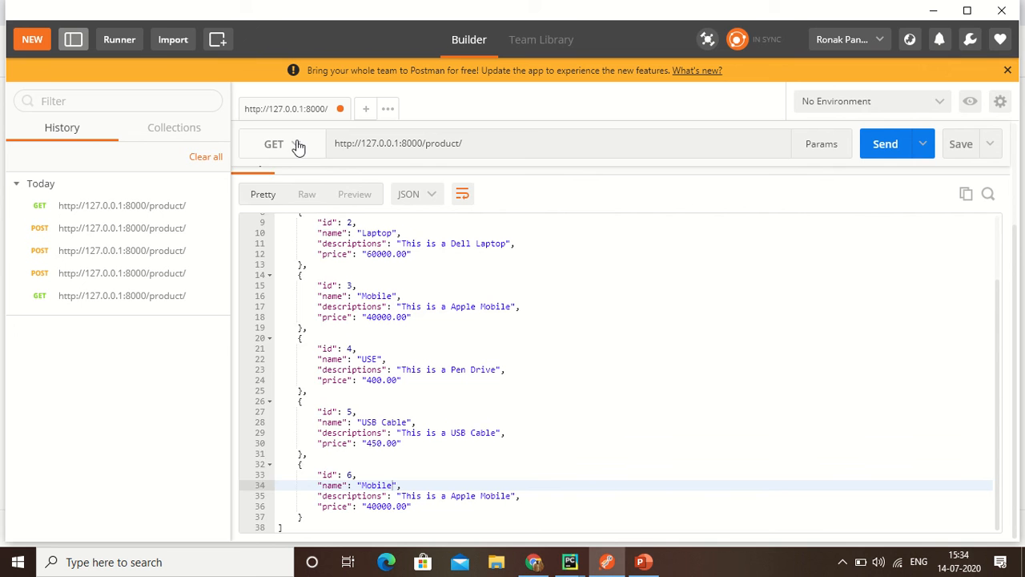
Send a PUT to product 6's URL and view the Mobile (40000.00) response raw and formatted.
{"action": "left_click", "coordinate": [273, 143]}
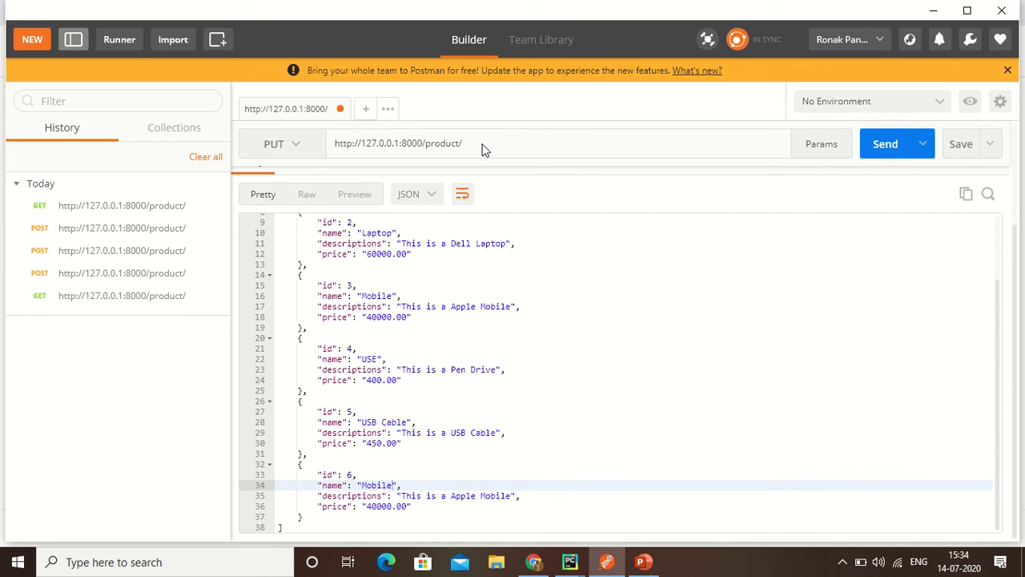
{"action": "type", "text": "6/"}
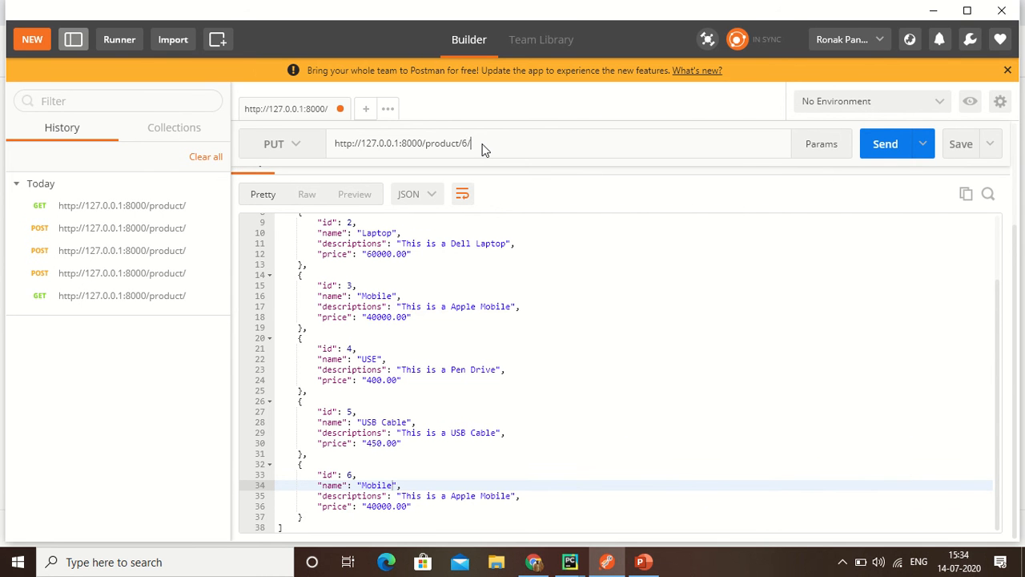
{"action": "left_click", "coordinate": [885, 143]}
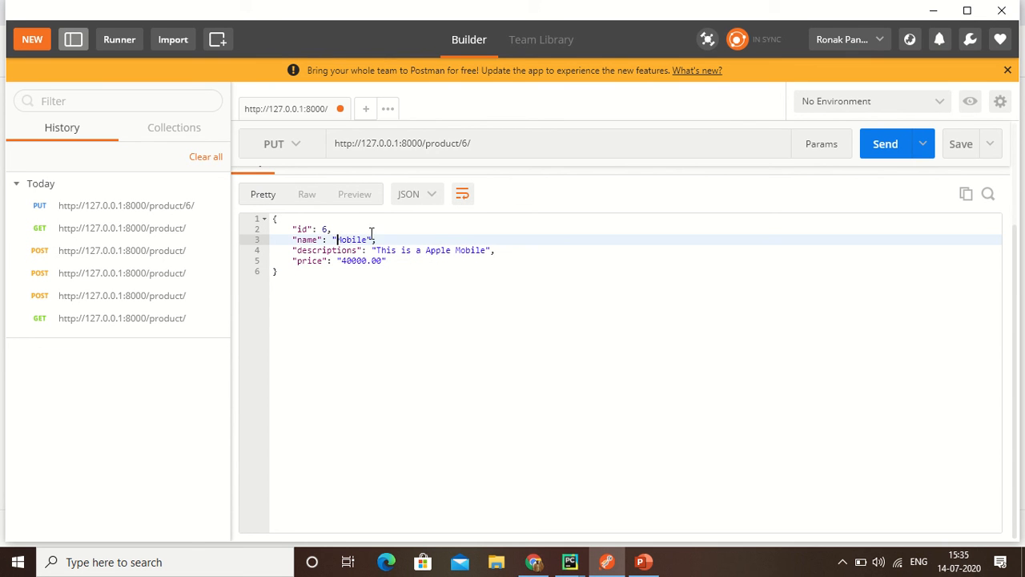
{"action": "mouse_move", "coordinate": [416, 194]}
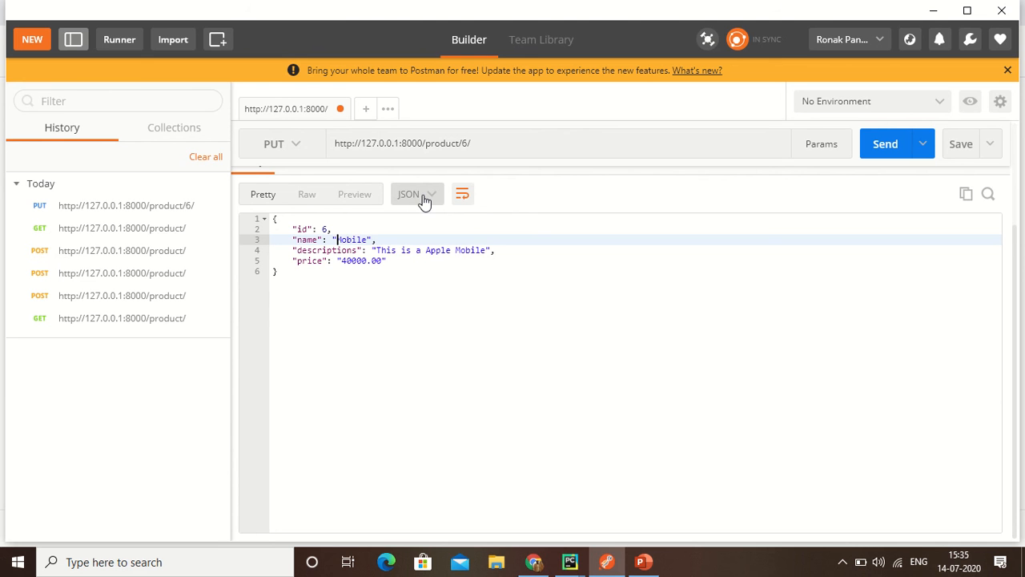
{"action": "mouse_move", "coordinate": [308, 193]}
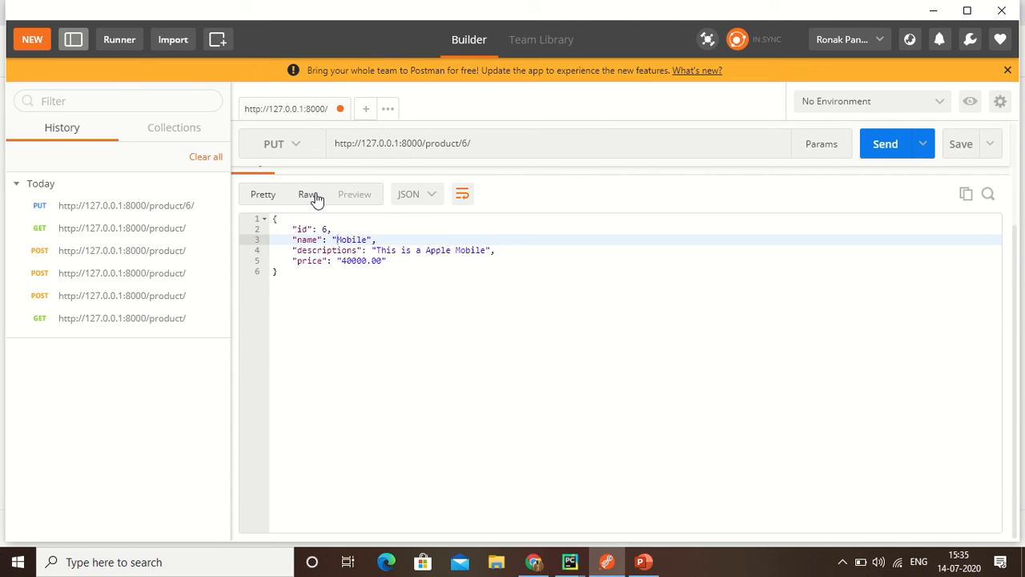
{"action": "left_click", "coordinate": [354, 194]}
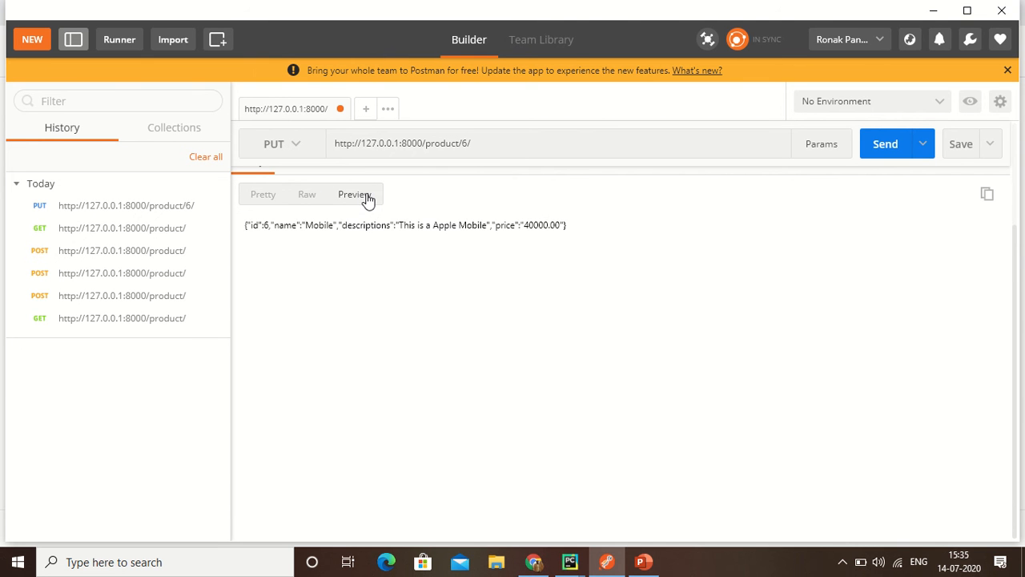
{"action": "left_click", "coordinate": [263, 194]}
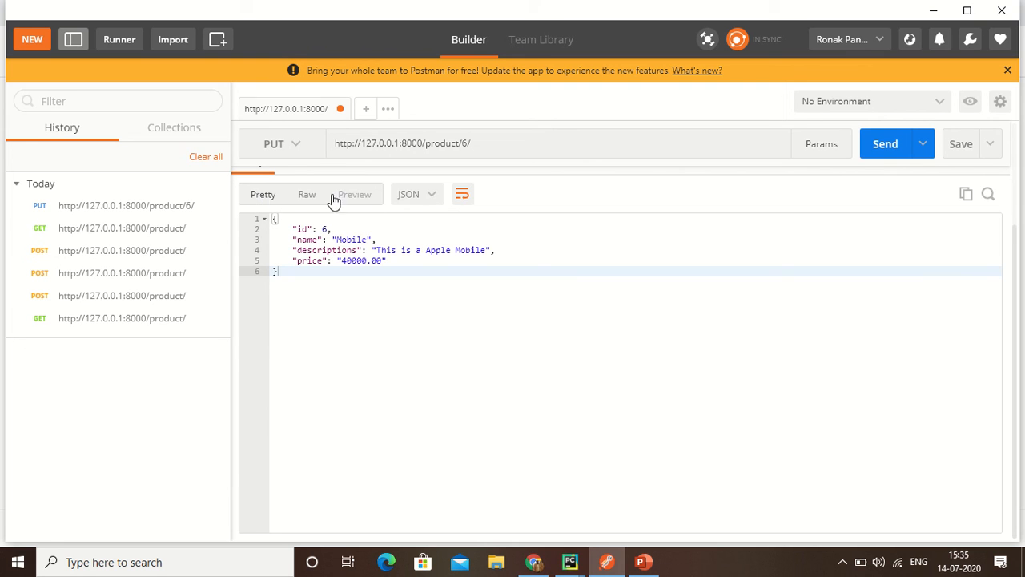
{"action": "mouse_move", "coordinate": [618, 151]}
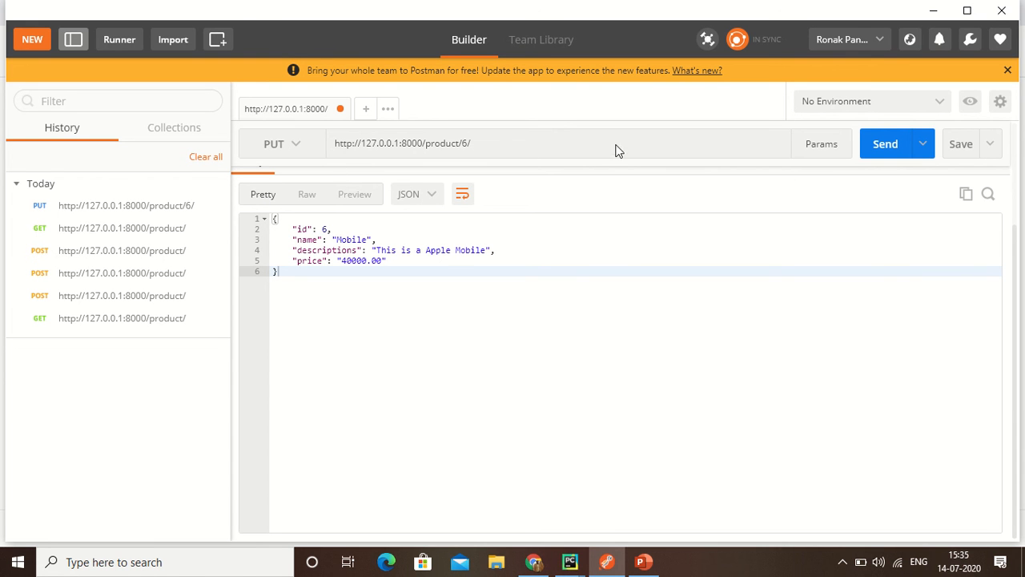
{"action": "mouse_move", "coordinate": [757, 140]}
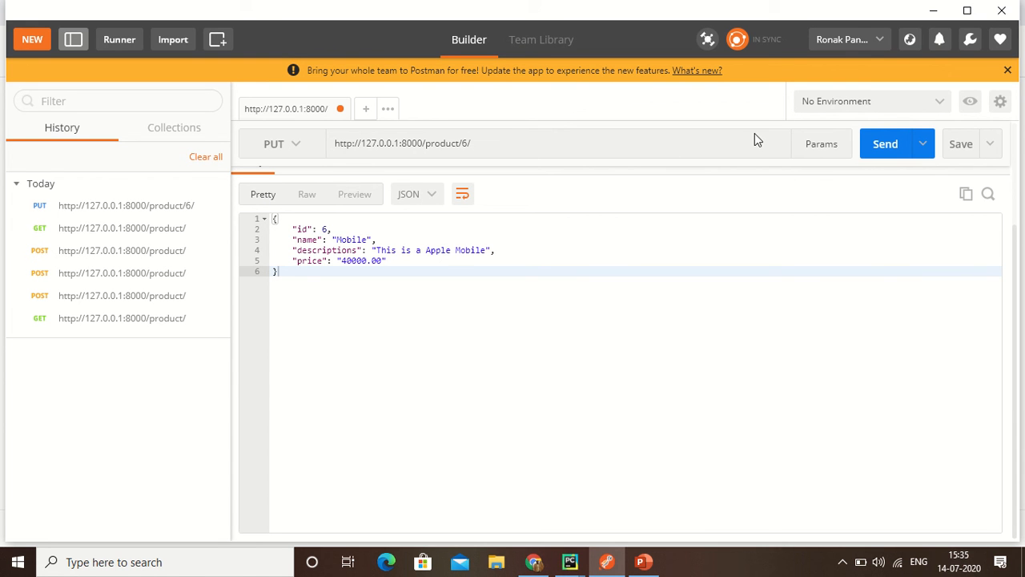
{"action": "mouse_move", "coordinate": [383, 289]}
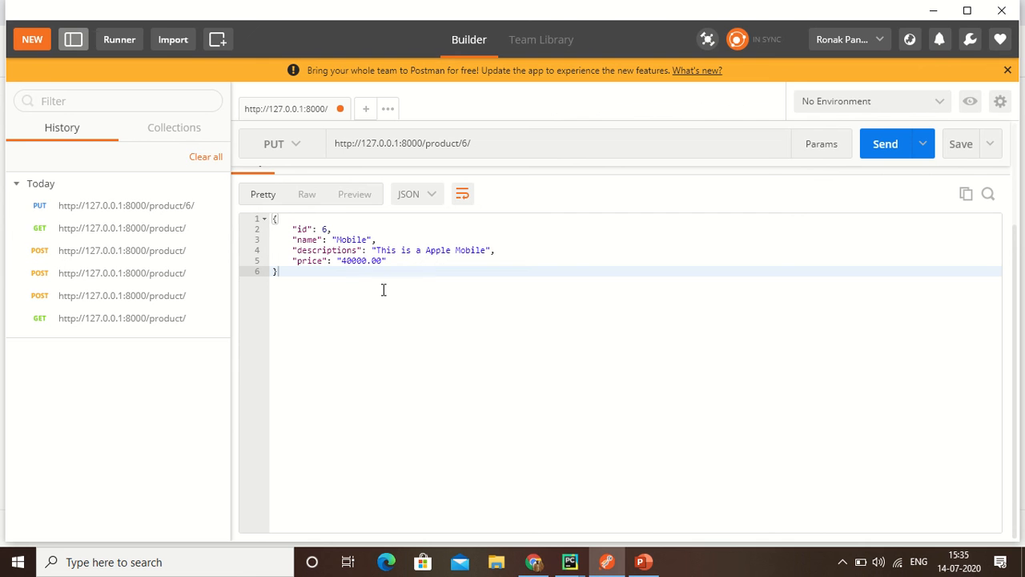
{"action": "mouse_move", "coordinate": [973, 216]}
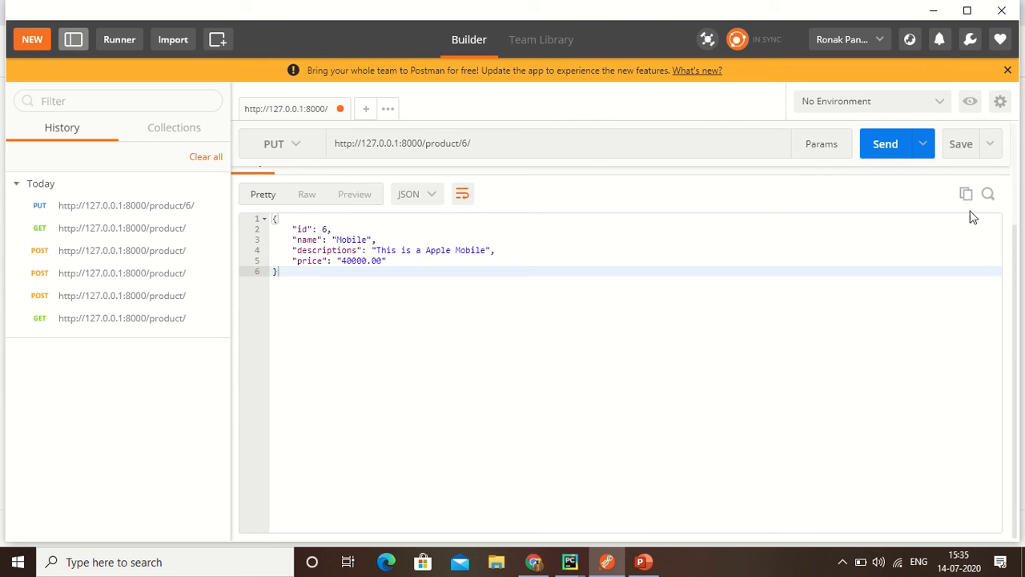
{"action": "mouse_move", "coordinate": [120, 296]}
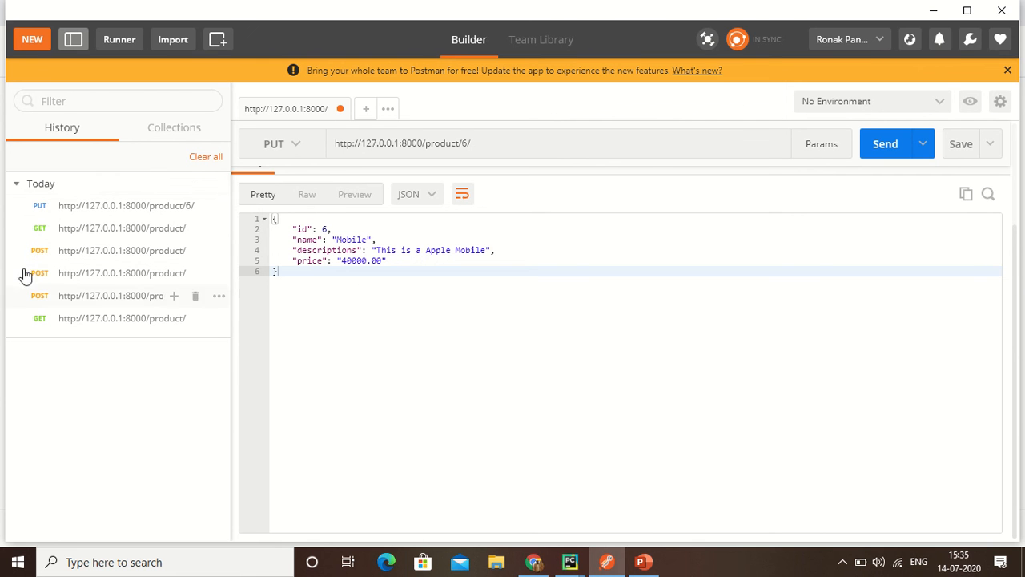